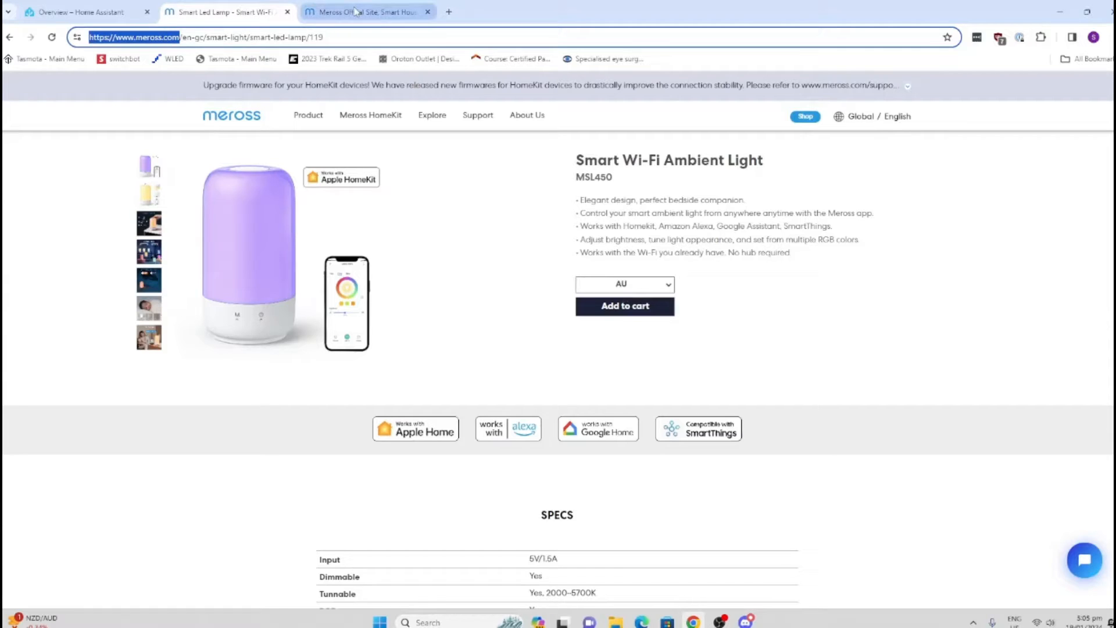
Browse the Meross home page and reveal its product categories list
left_click(230, 115)
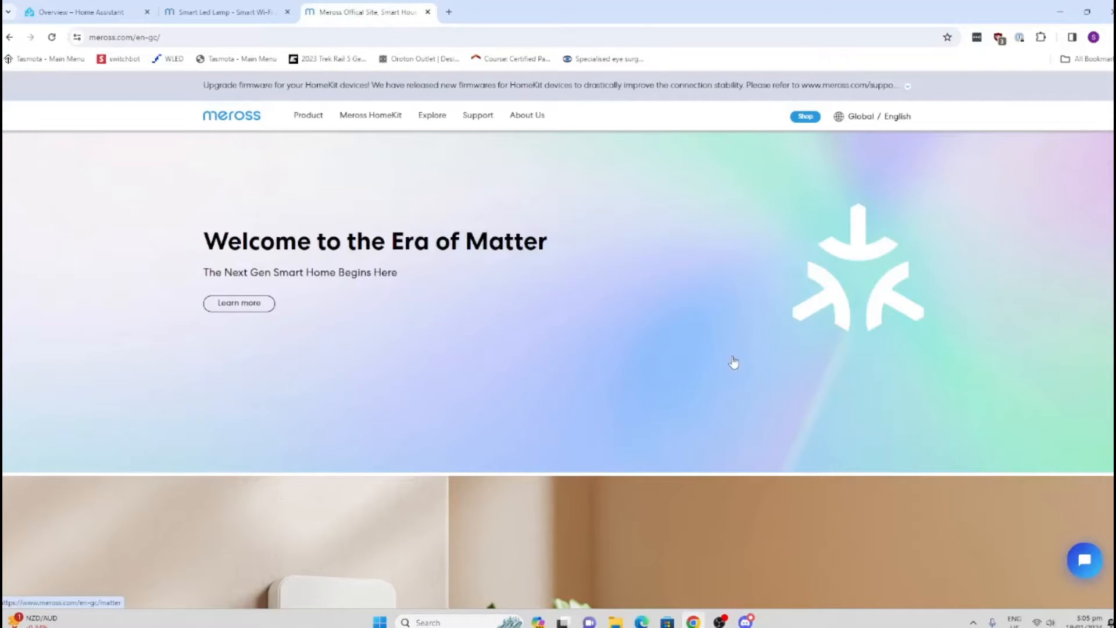
mouse_move(682, 356)
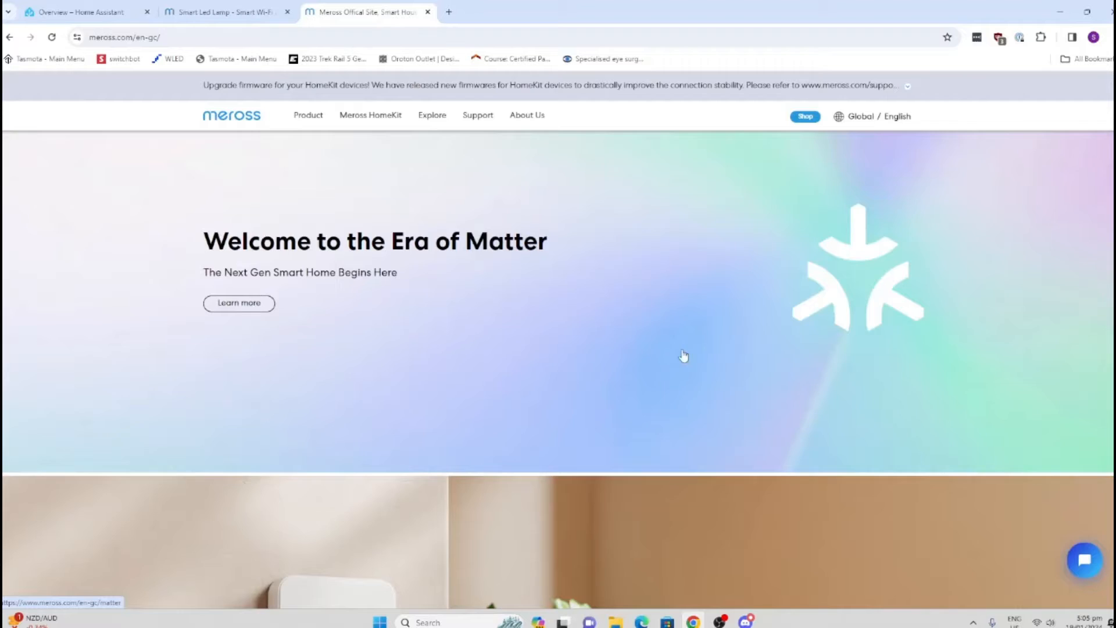
scroll("down", 3)
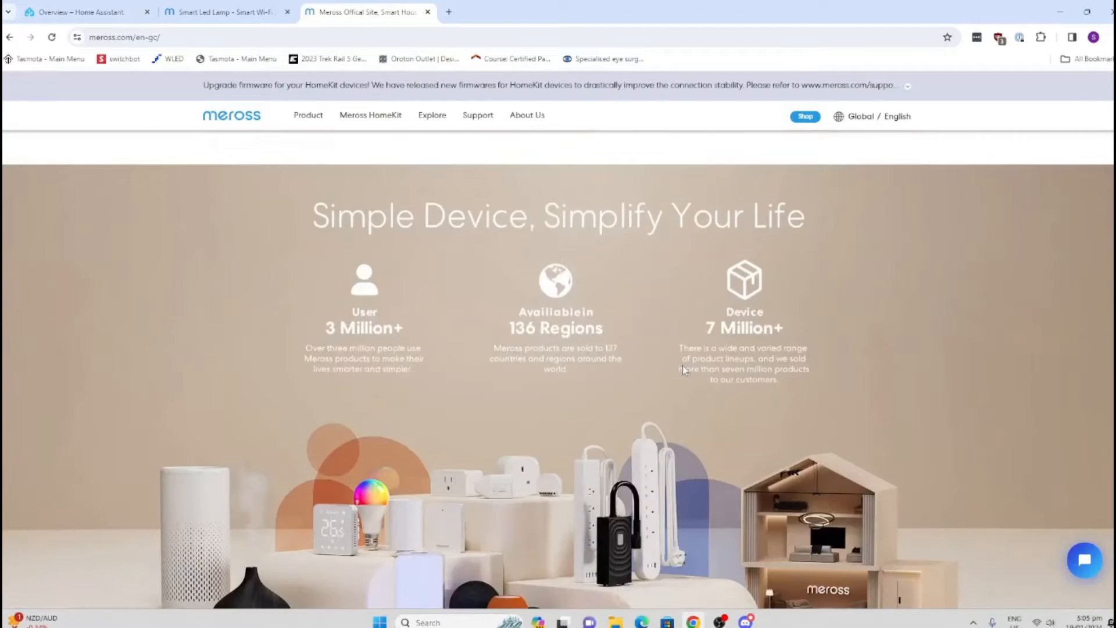
left_click(307, 115)
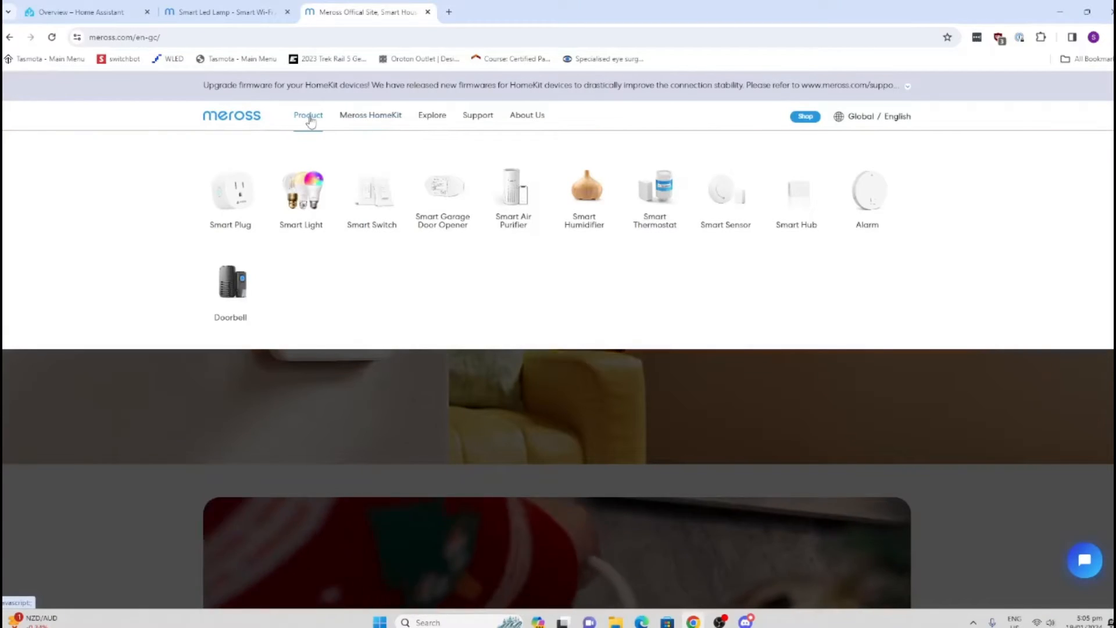
mouse_move(230, 192)
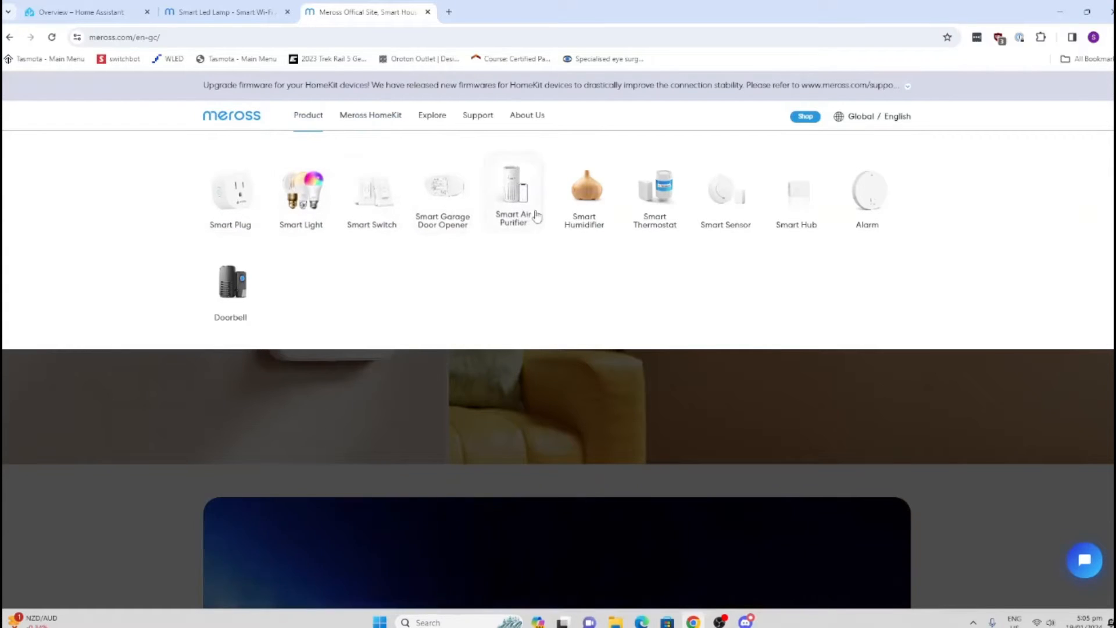
mouse_move(680, 207)
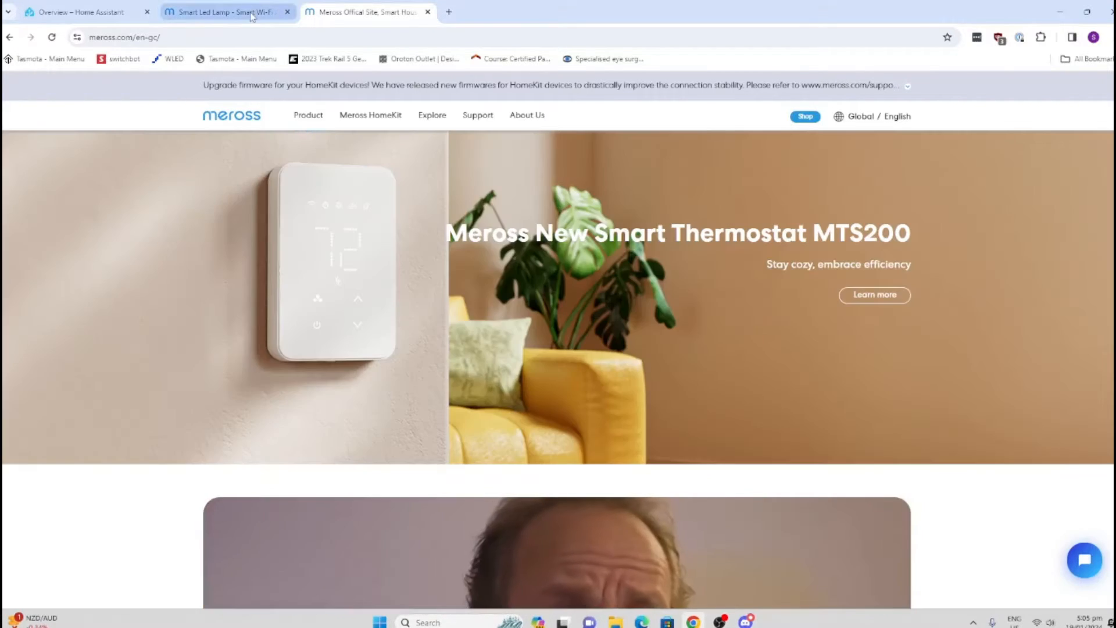
Scroll the MSL450 page to its specs table and highlight the 5V/1.5A input rating
left_click(228, 11)
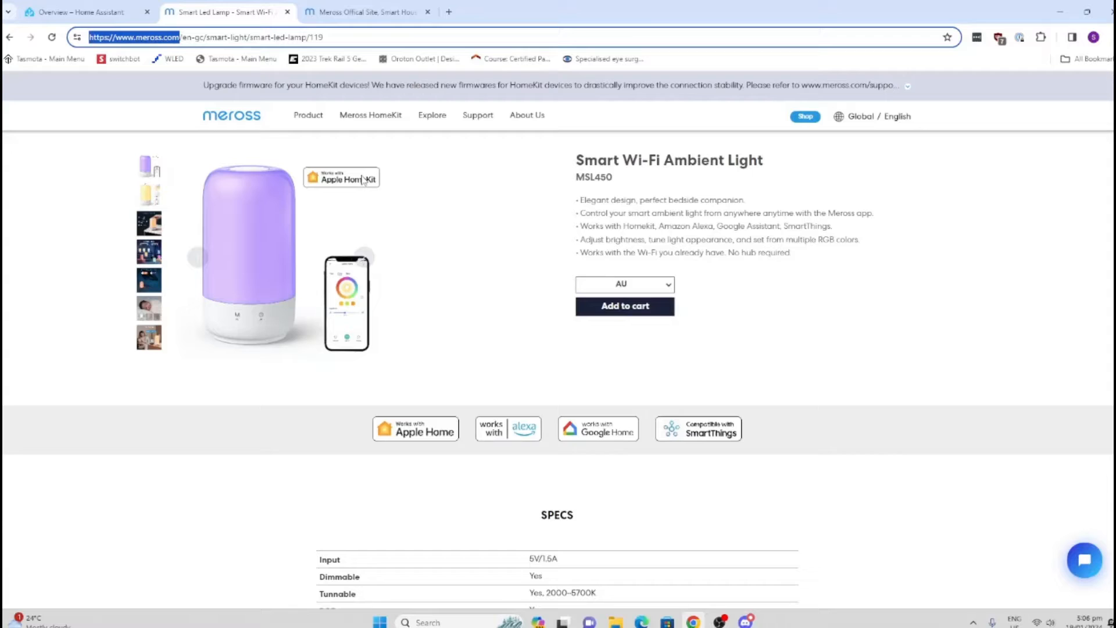
scroll("down", 3)
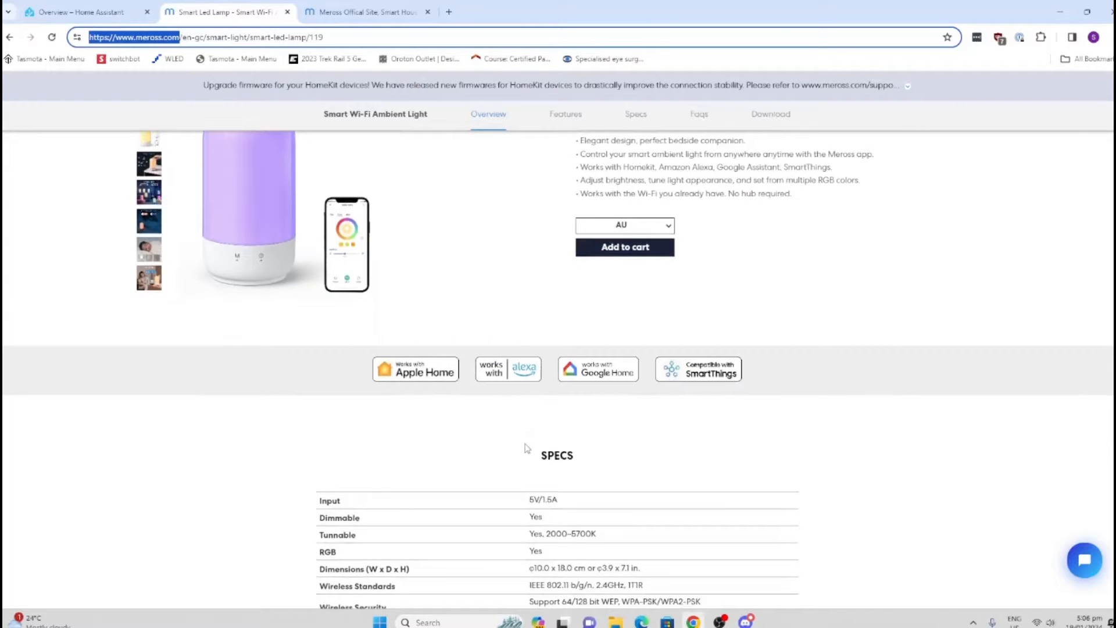
scroll("down", 3)
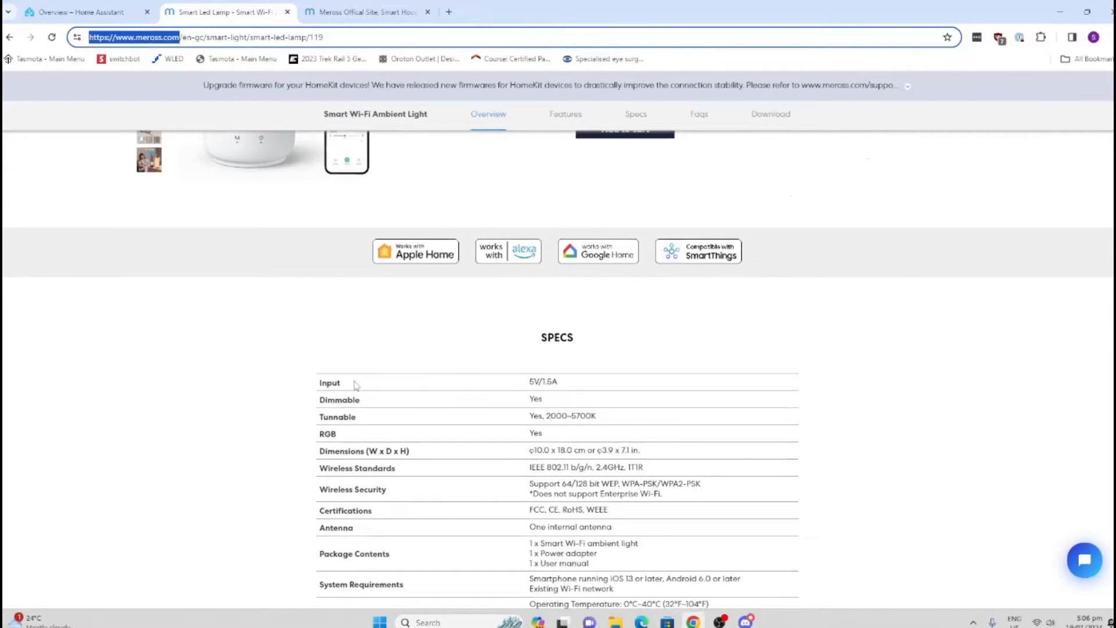
double_click(543, 382)
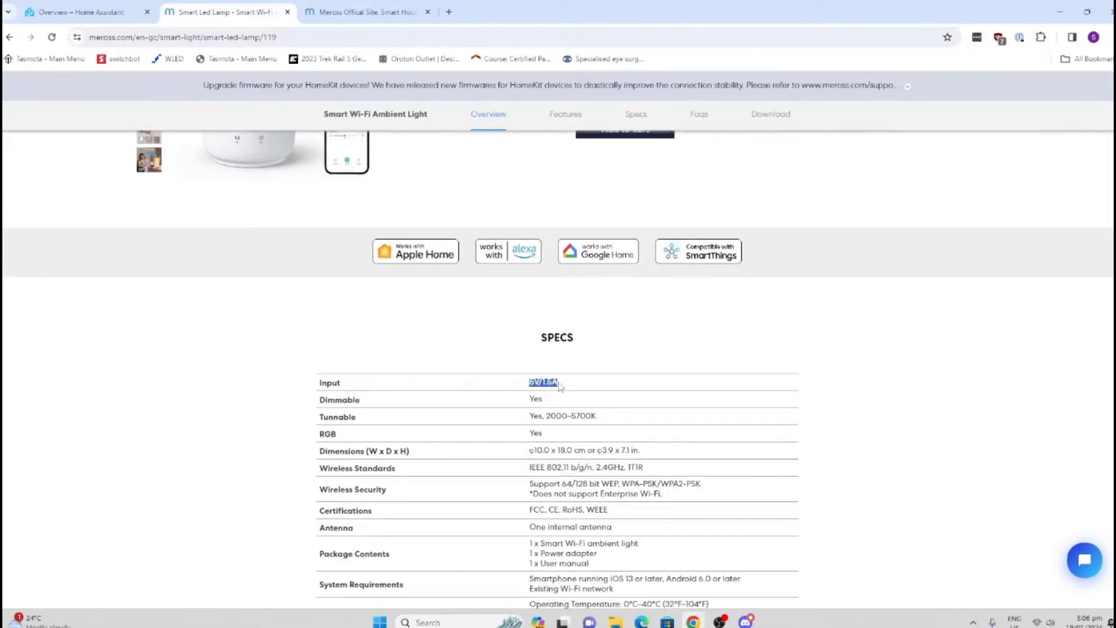
mouse_move(548, 369)
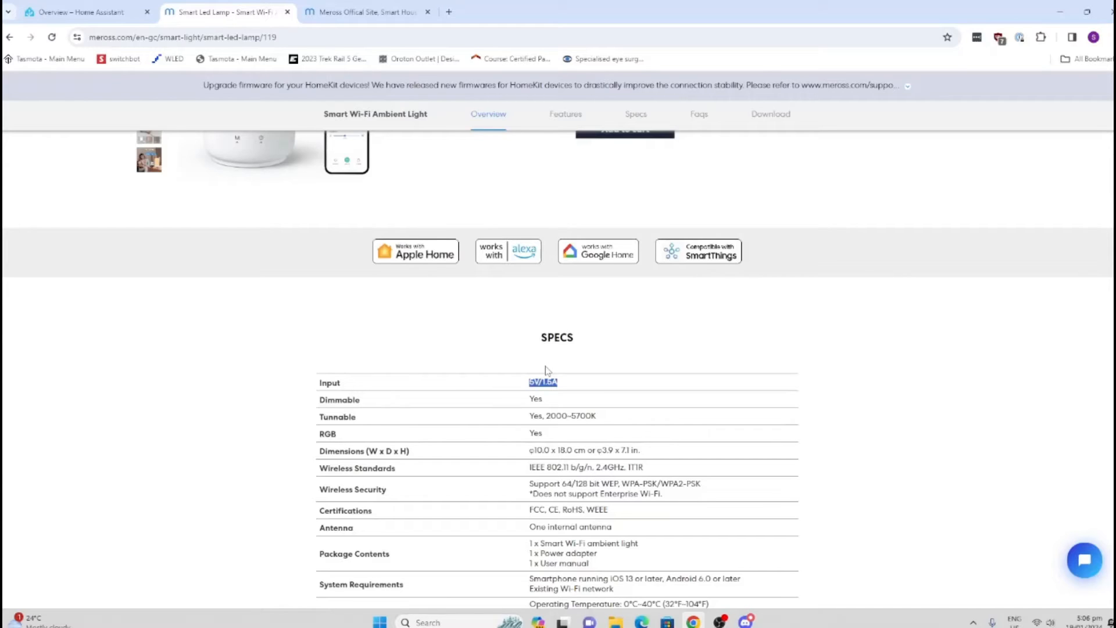
mouse_move(543, 396)
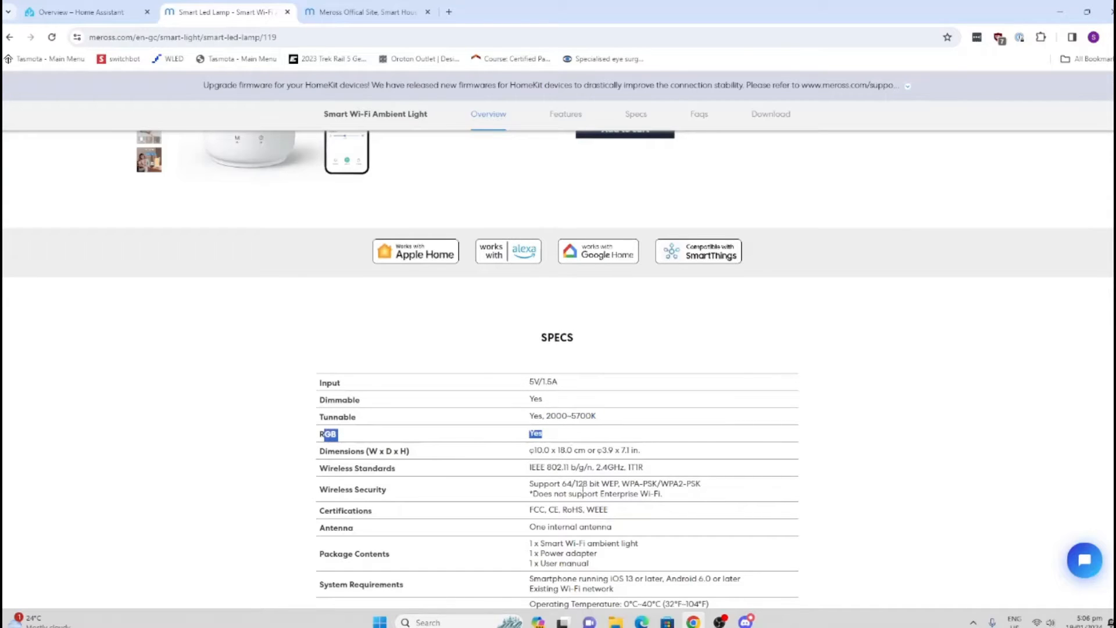
mouse_move(590, 467)
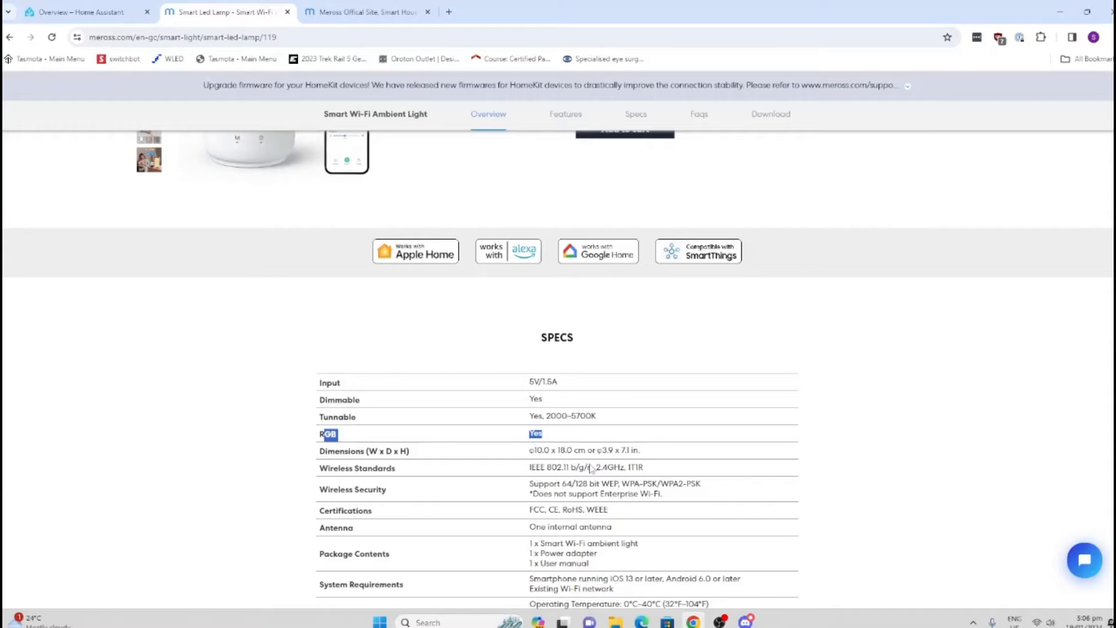
mouse_move(592, 468)
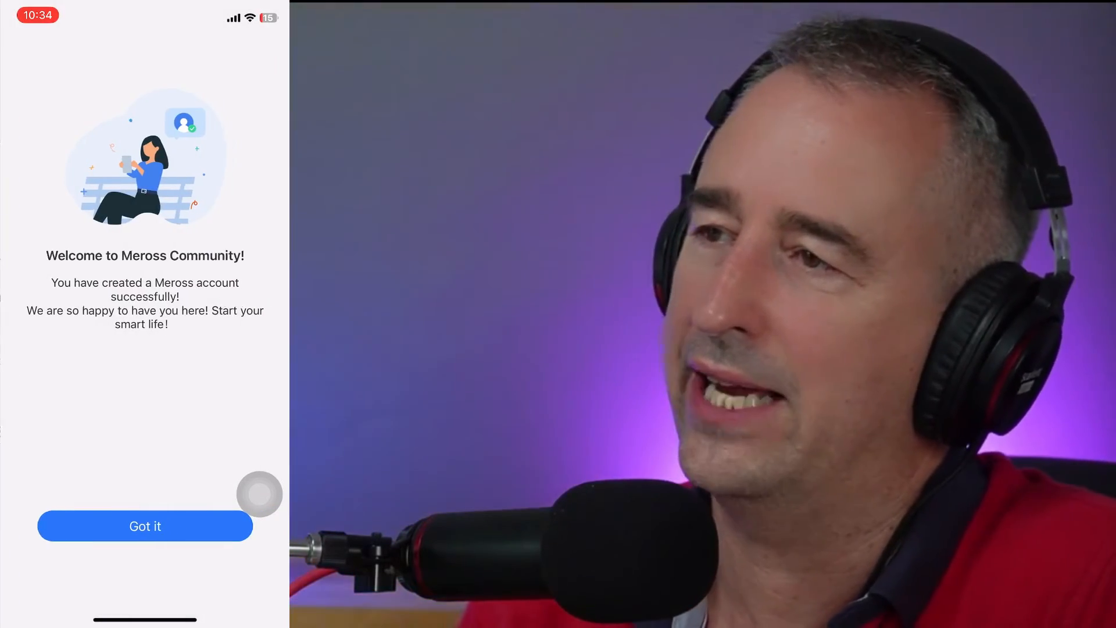
Acknowledge the new Meross account and continue into the Add HomeKit Device guide
left_click(145, 526)
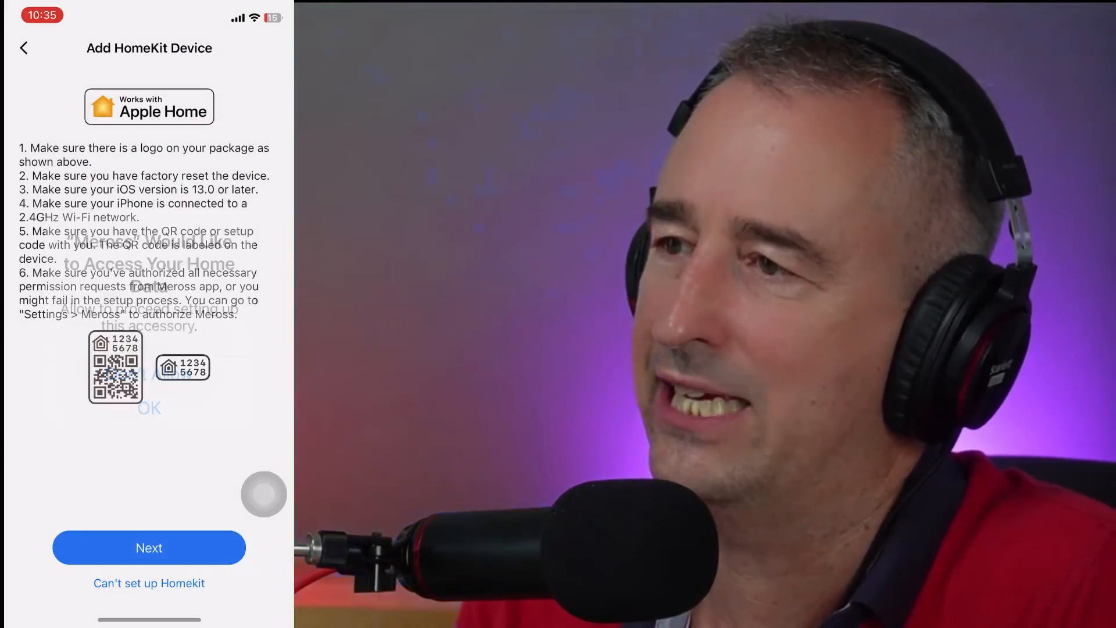
left_click(149, 548)
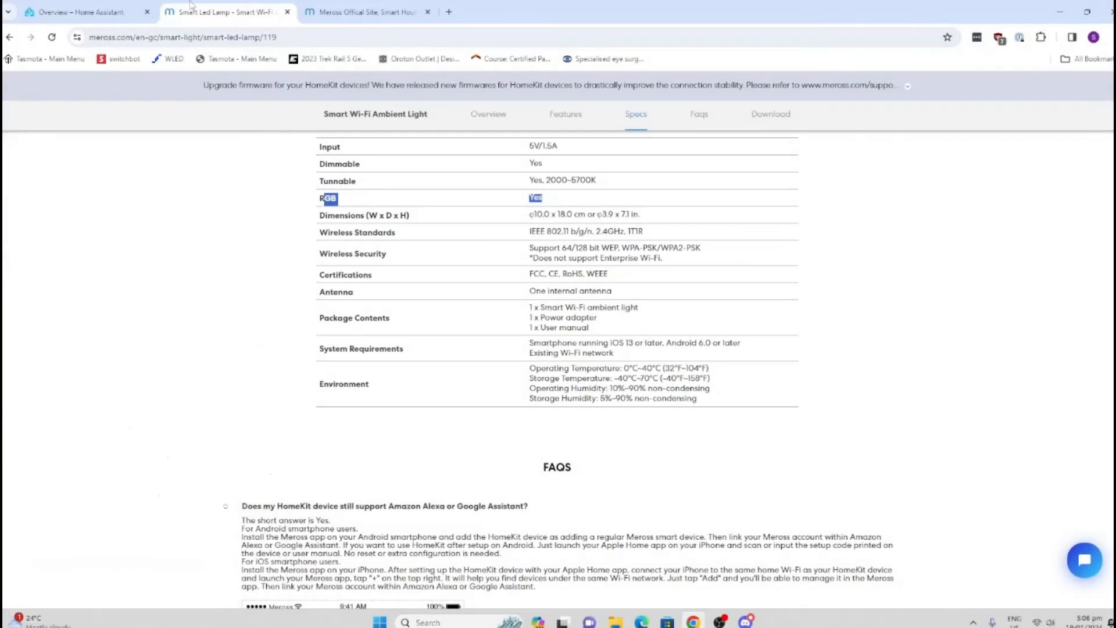
Search HACS for 'mero' to list the Meross Integration and Meross LAN repositories
left_click(85, 12)
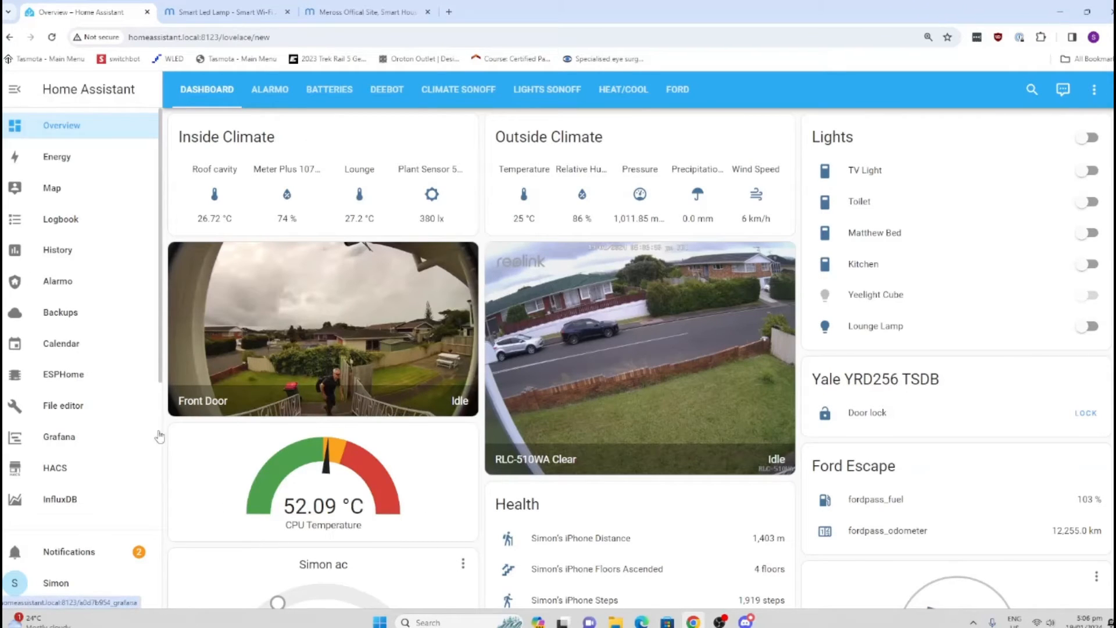
mouse_move(108, 432)
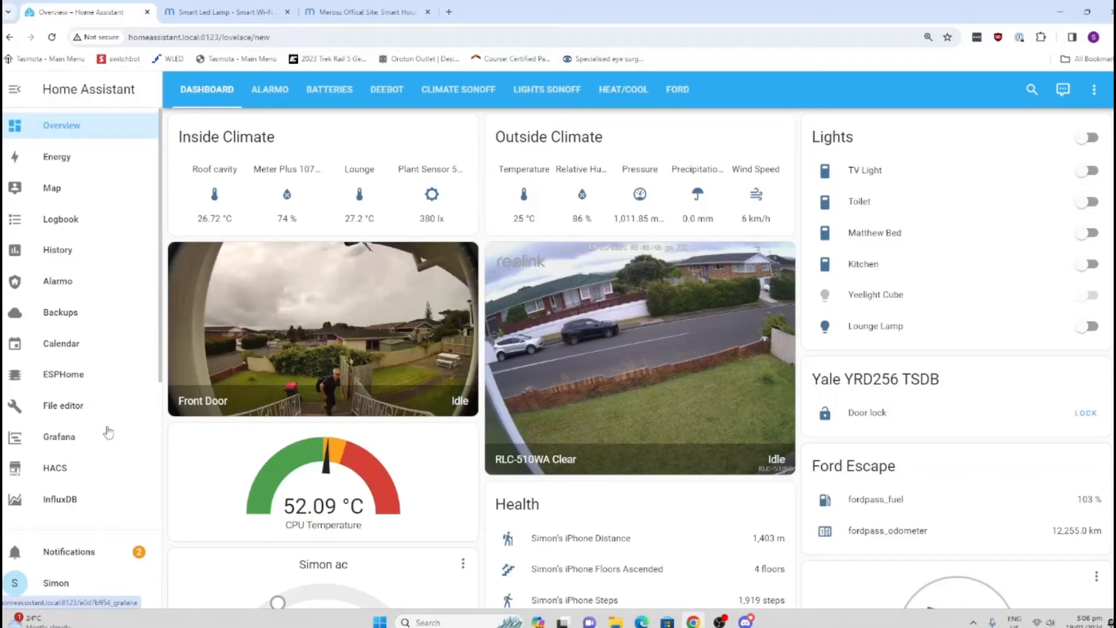
scroll("down", 3)
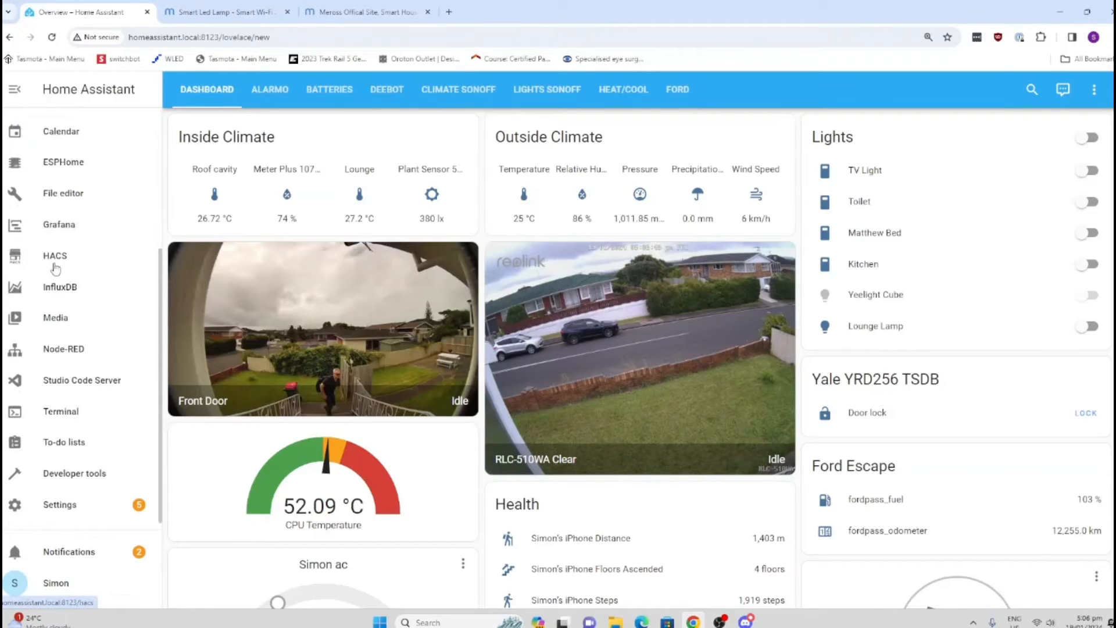
left_click(54, 254)
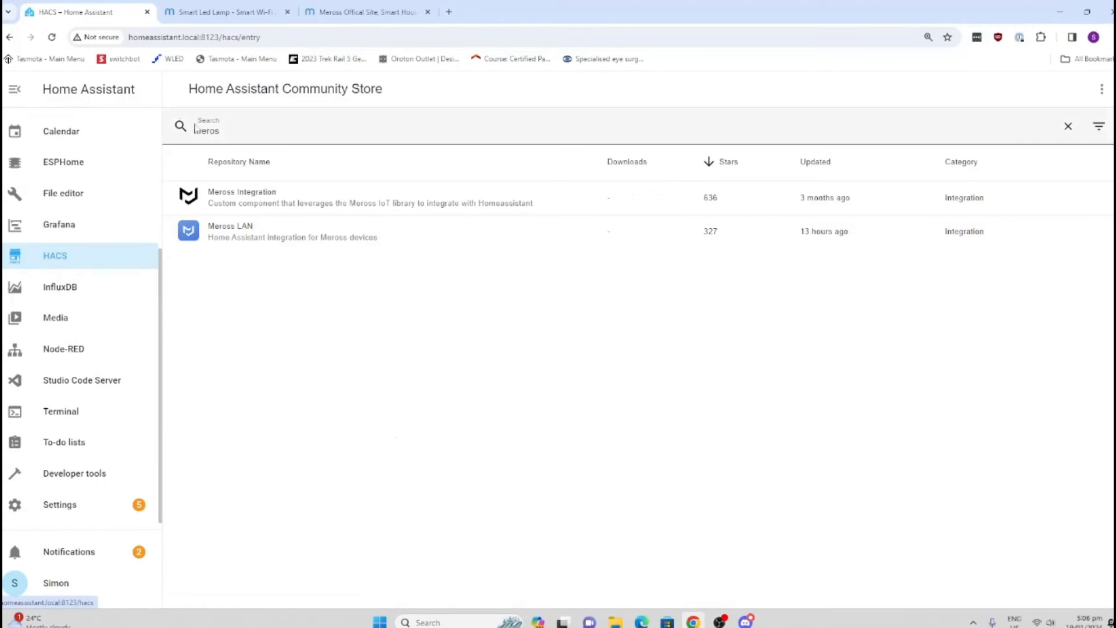
left_click(1068, 125)
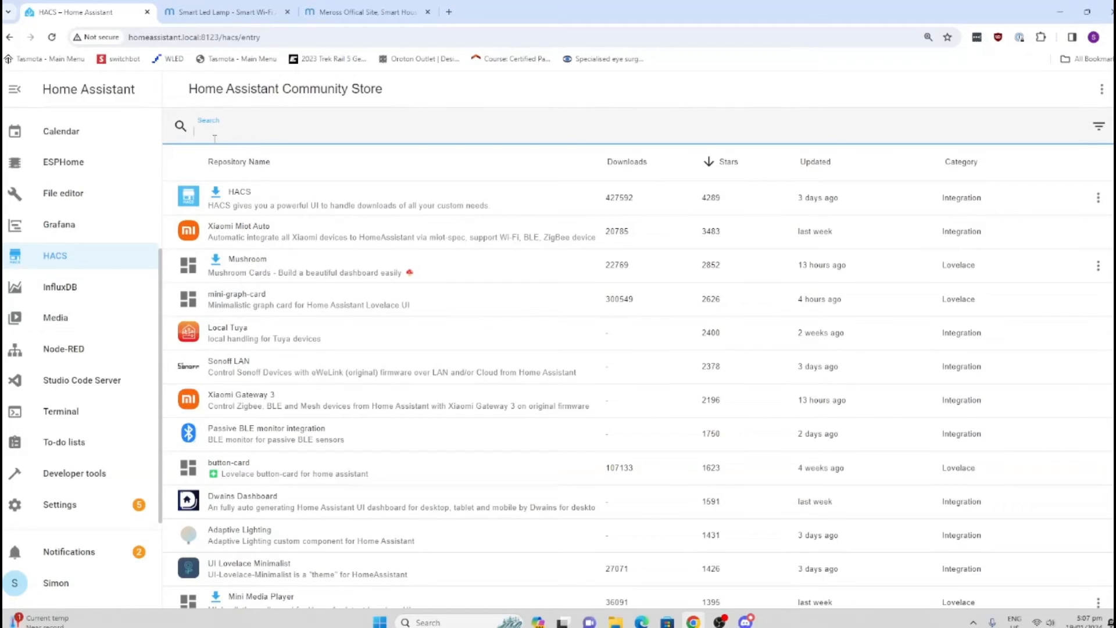
type("mero")
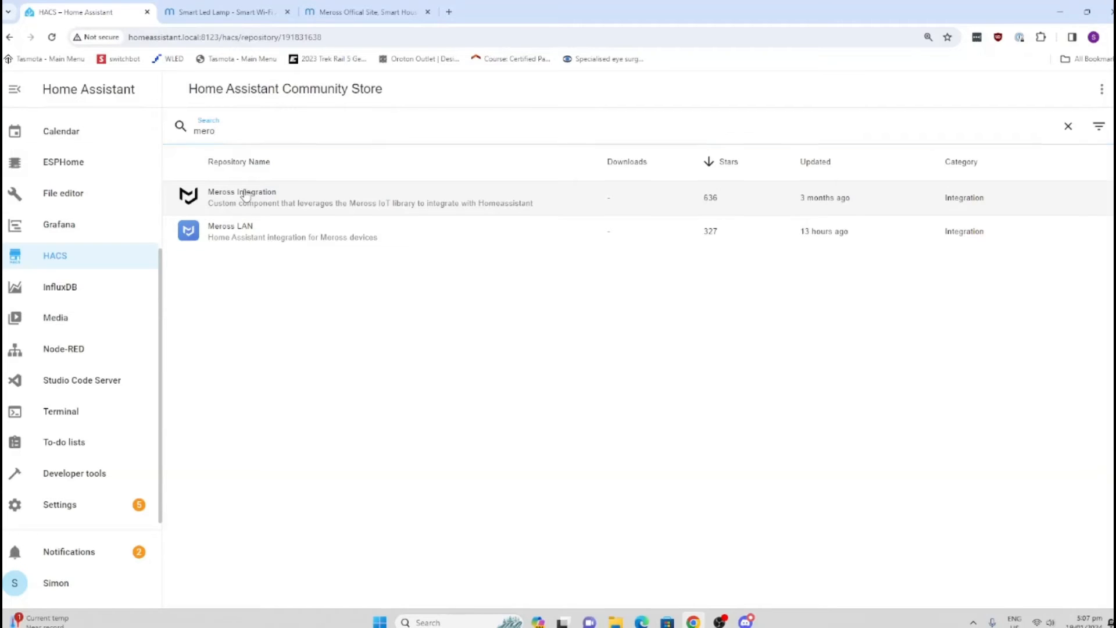
Download Meross Integration v1.2.10 from HACS and move to Settings
left_click(242, 198)
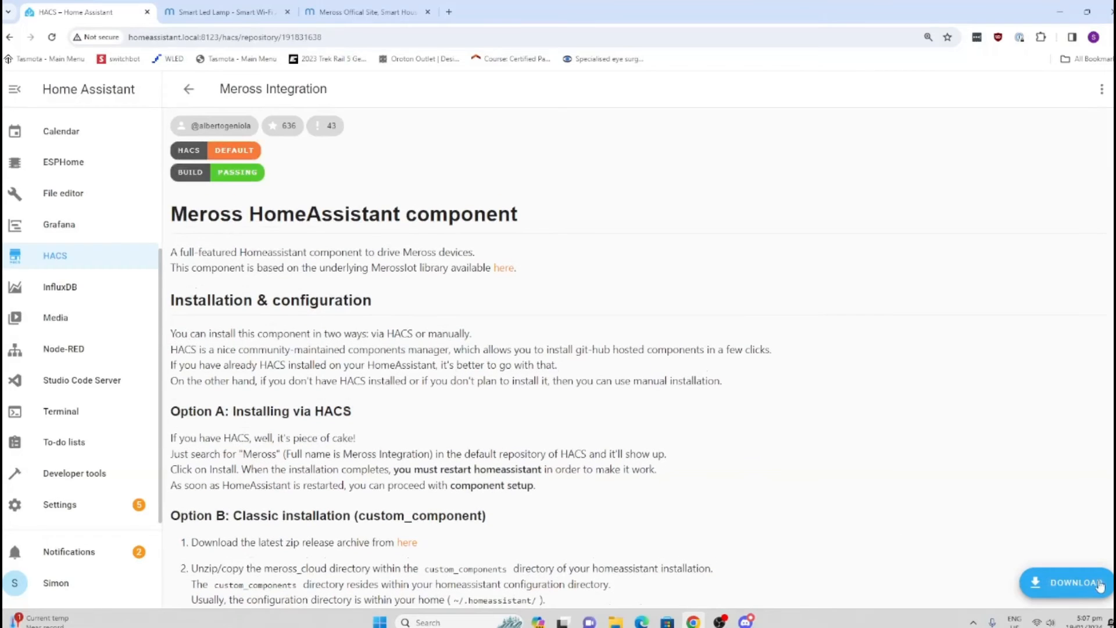
left_click(1070, 583)
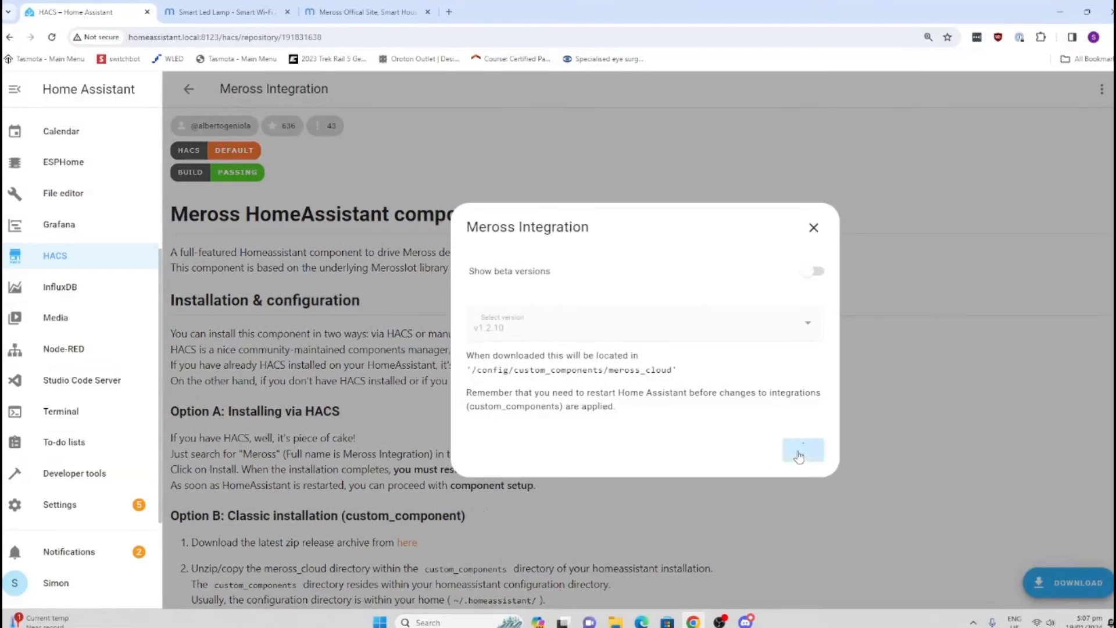
left_click(804, 451)
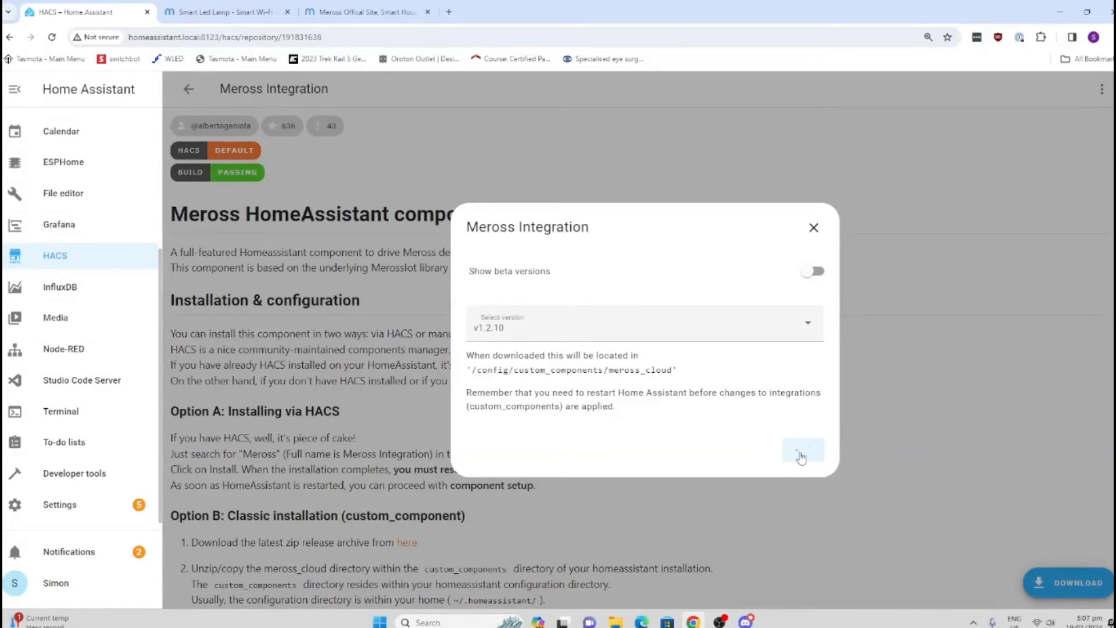
left_click(802, 452)
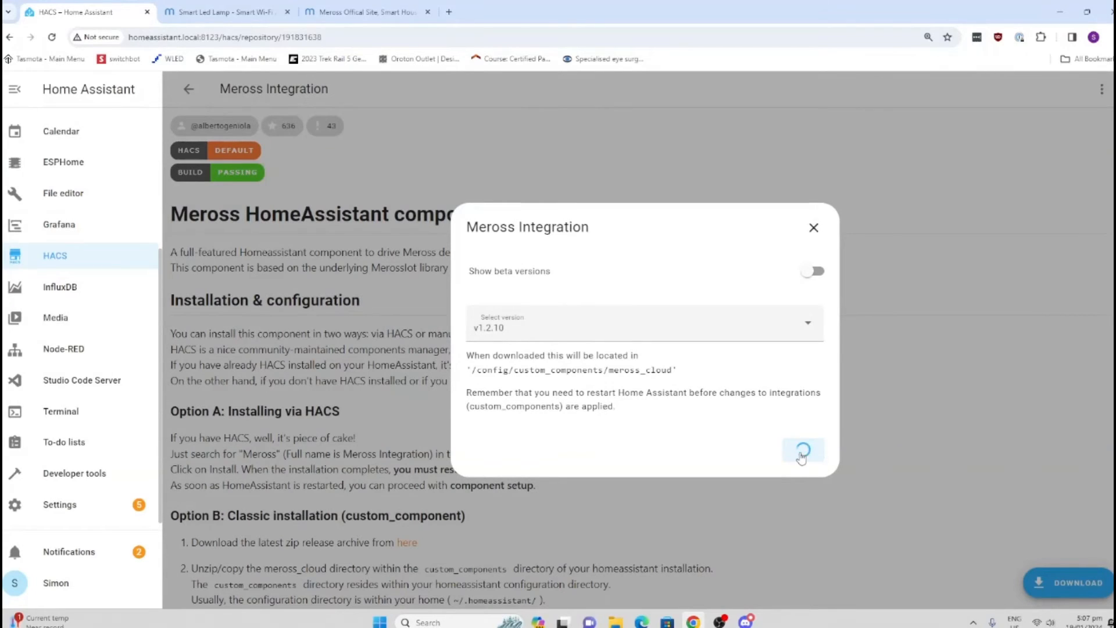
left_click(803, 450)
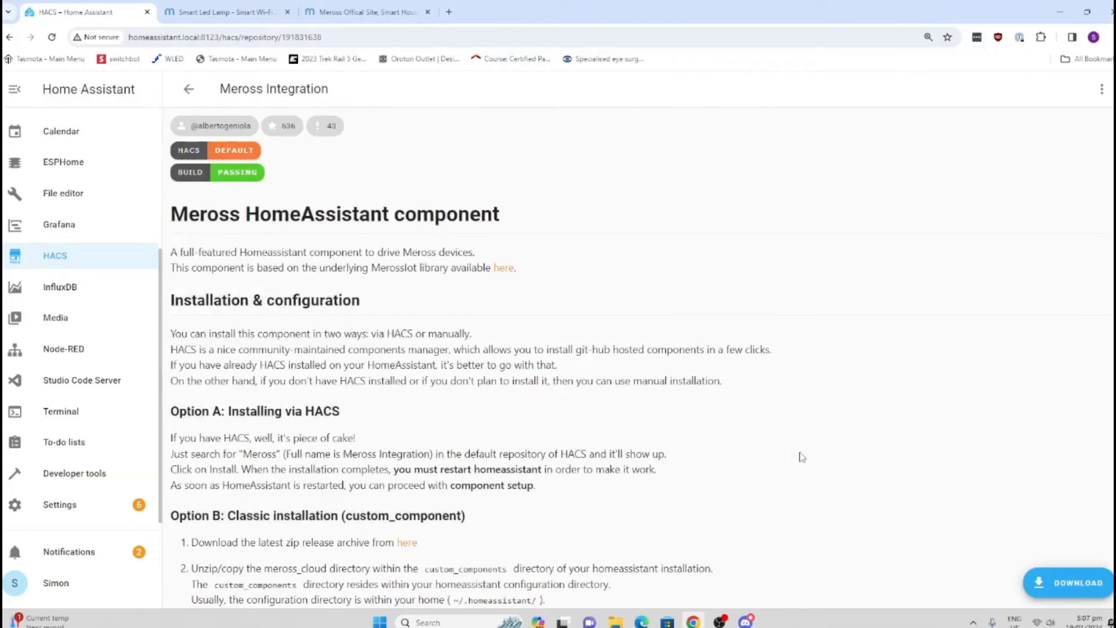
mouse_move(93, 511)
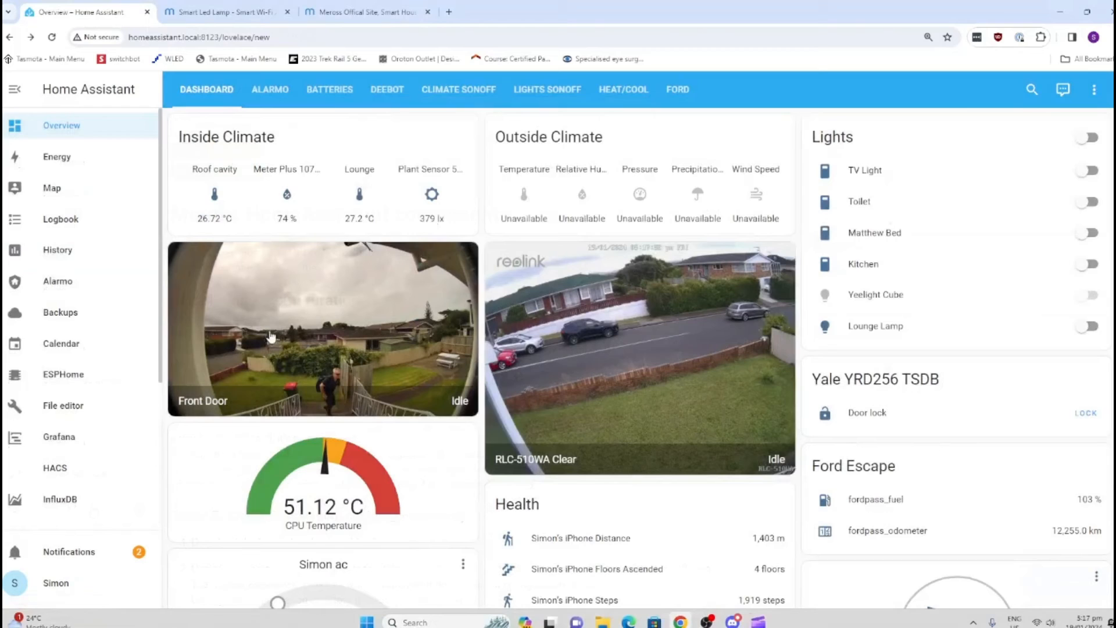
left_click(60, 504)
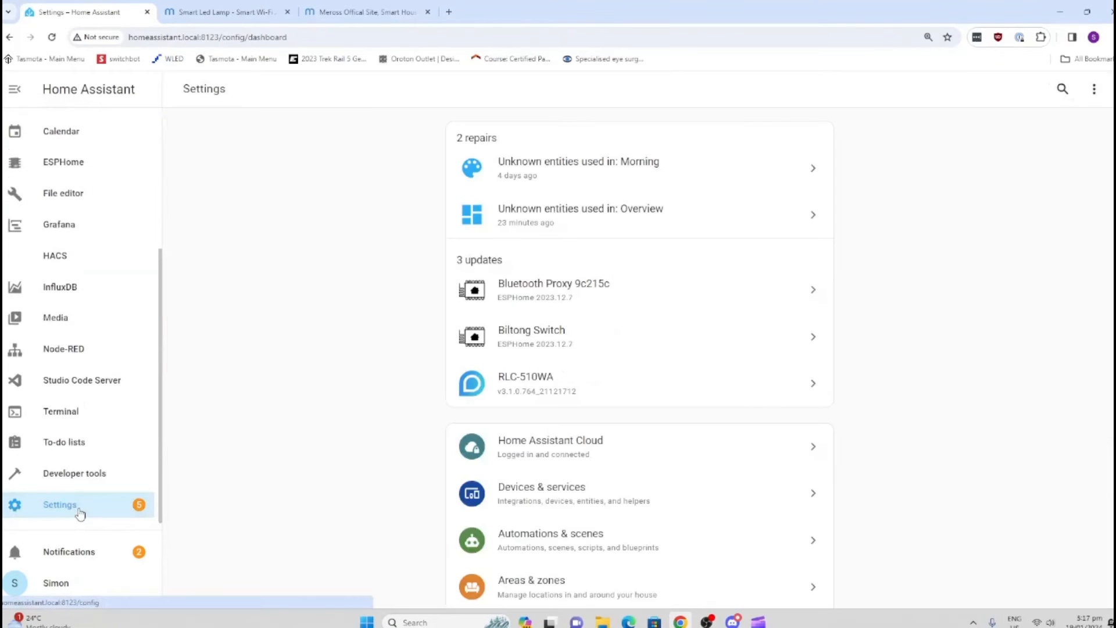
Add the Meross Cloud IoT integration with the Meross Official Cloud broker selected
left_click(540, 493)
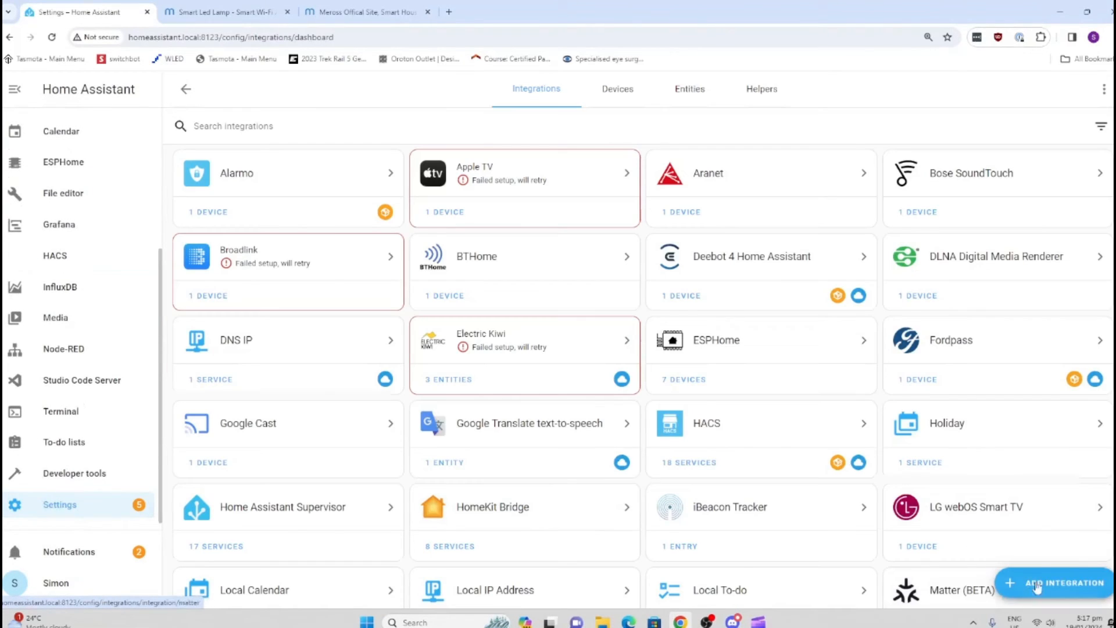
left_click(1060, 582)
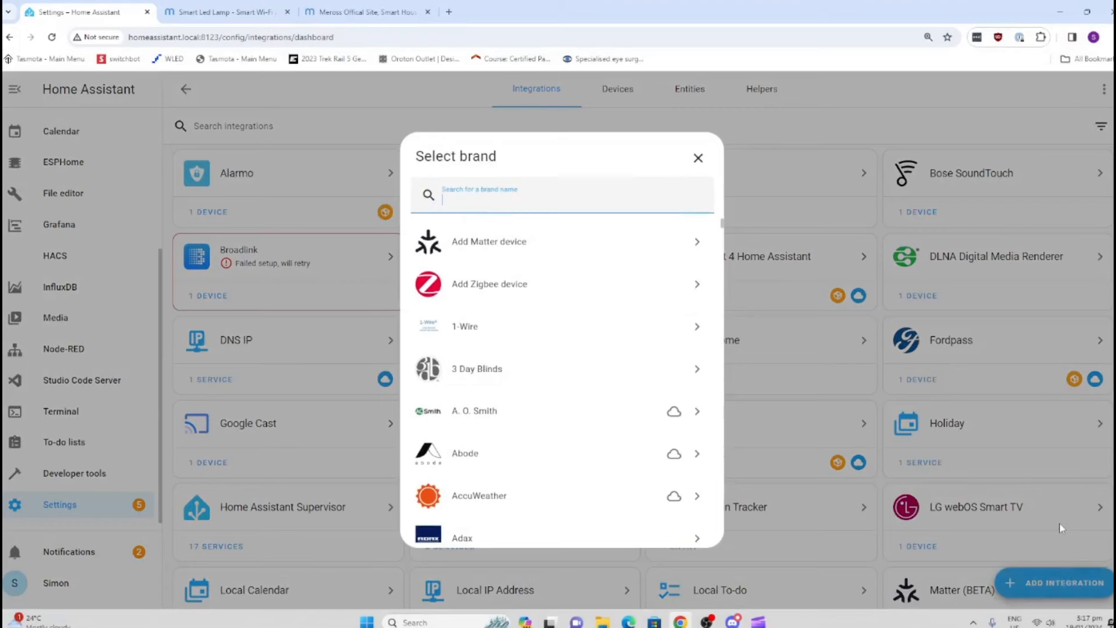
type("mer")
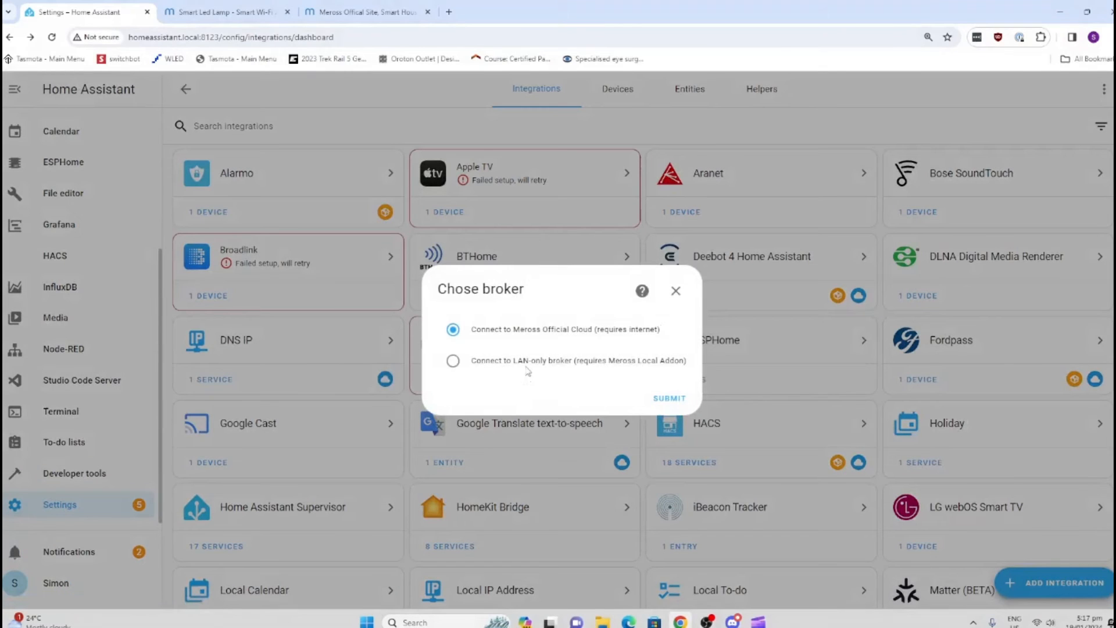
mouse_move(544, 337)
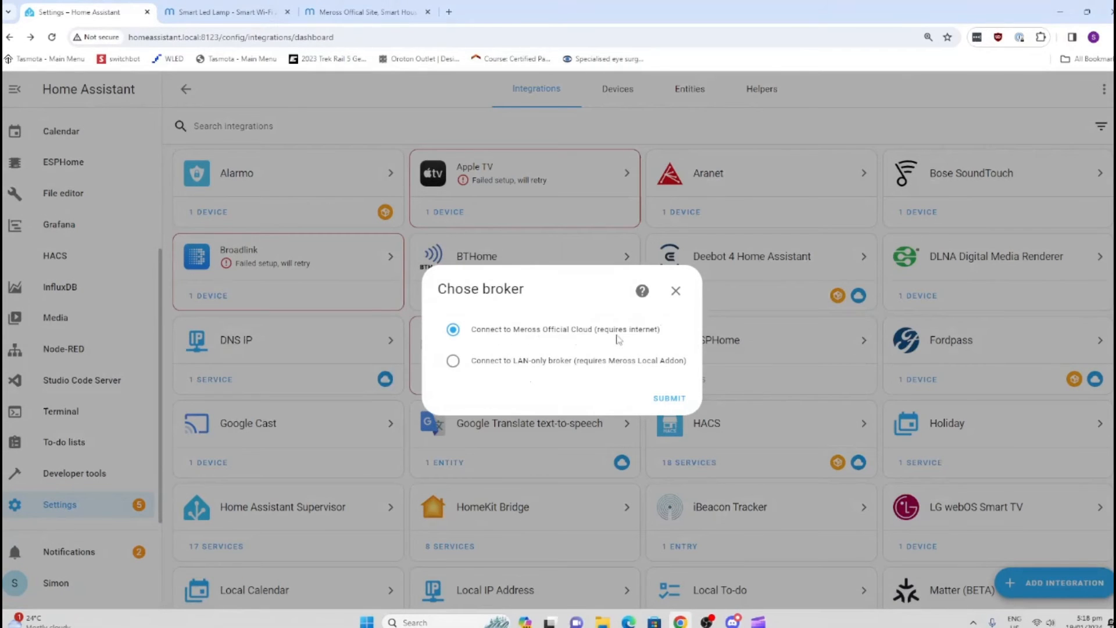
left_click(668, 398)
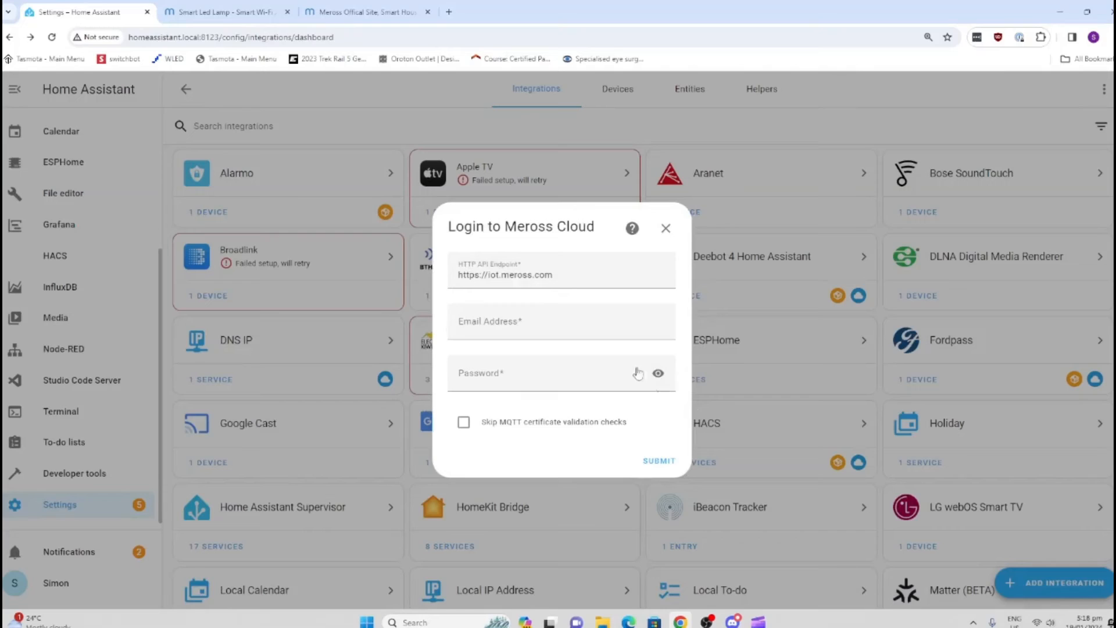
left_click(561, 325)
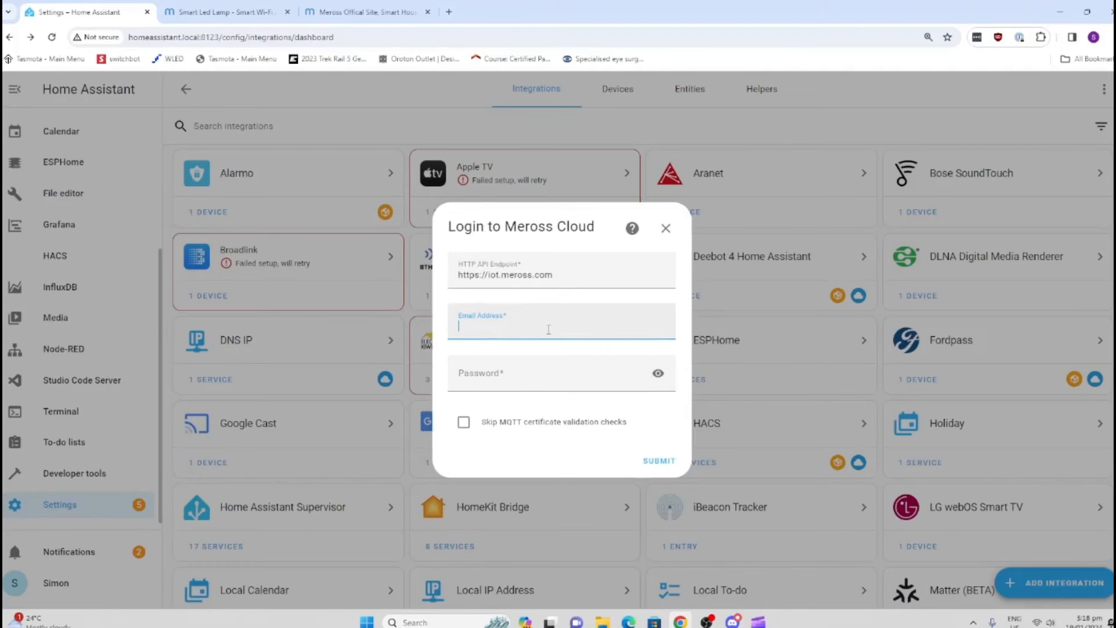
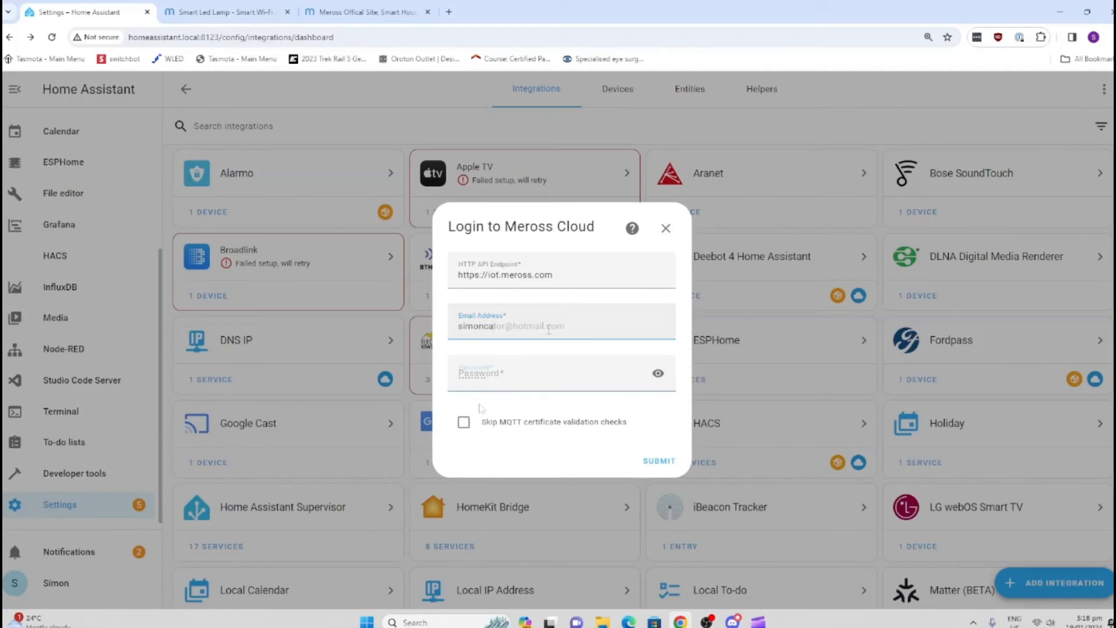
left_click(463, 421)
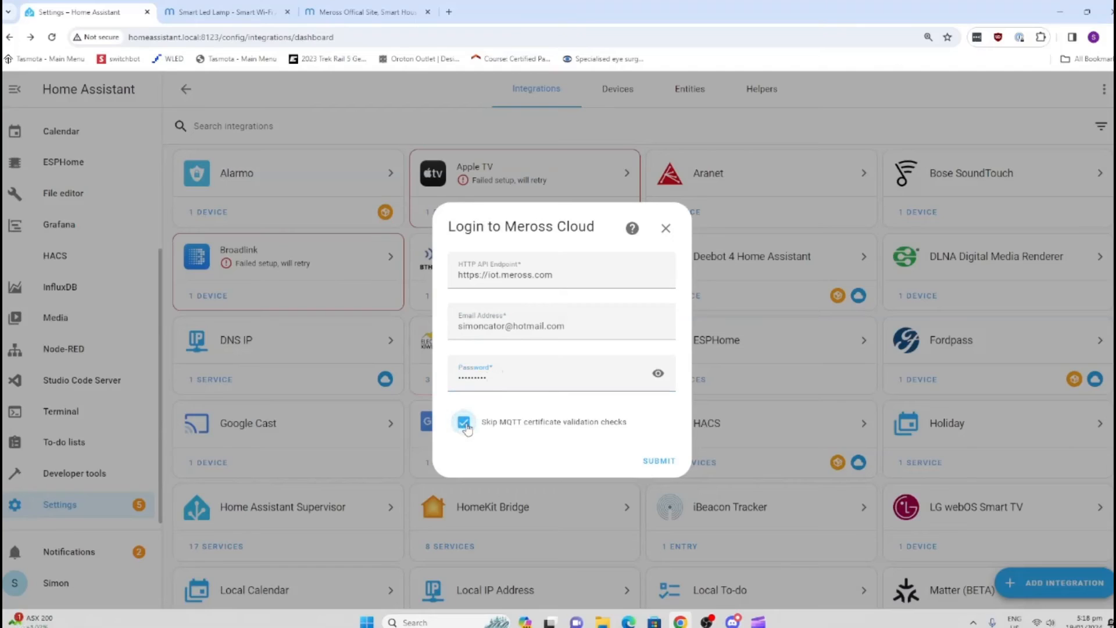
left_click(658, 460)
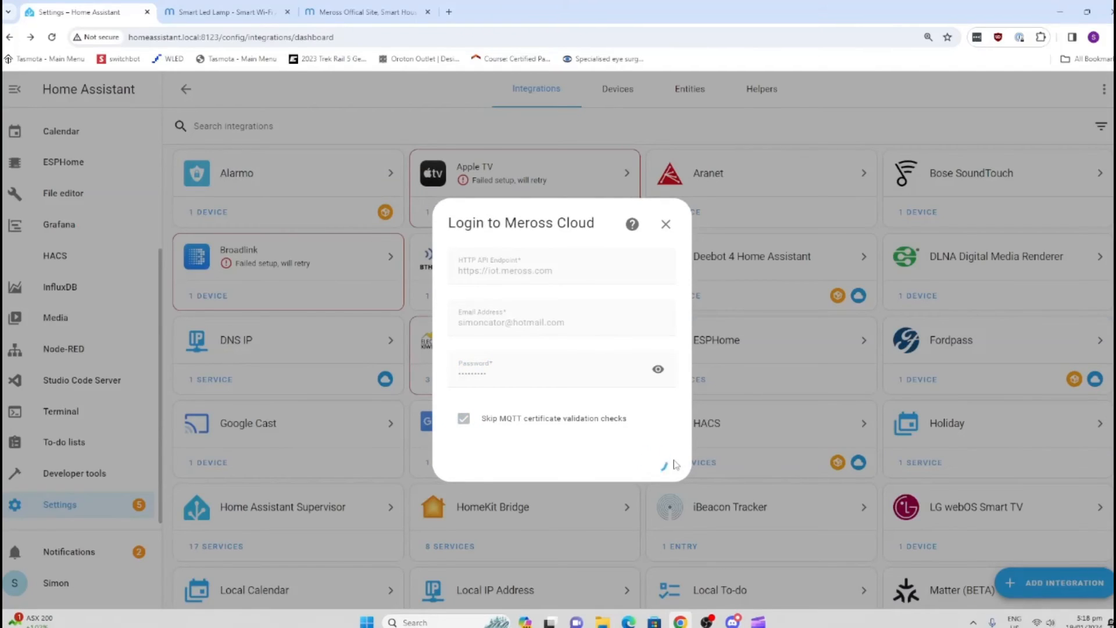
left_click(655, 461)
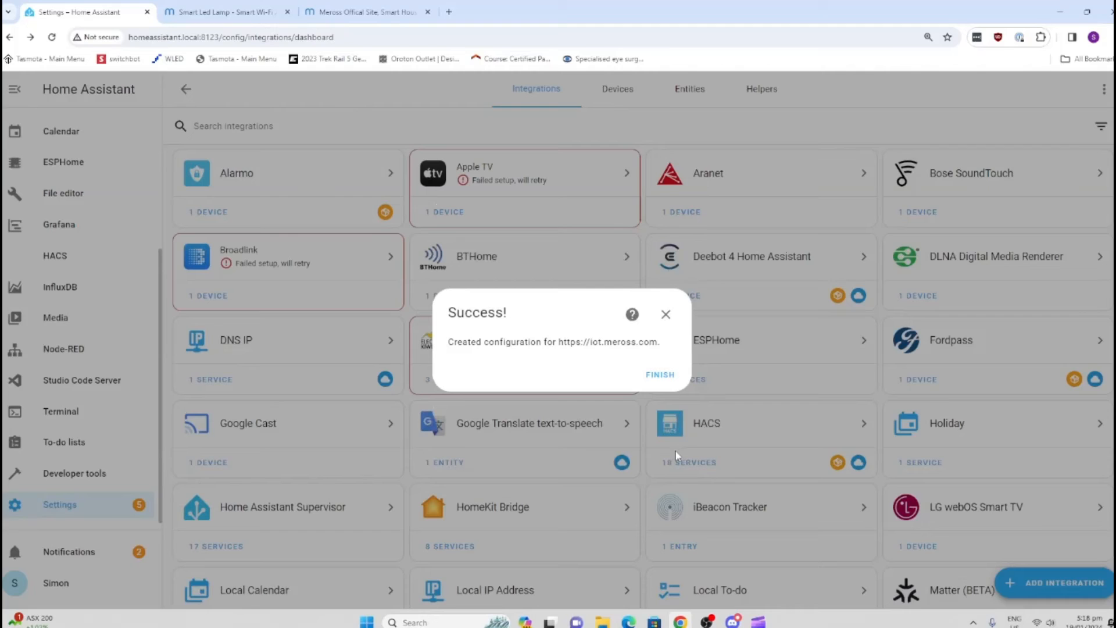
left_click(660, 375)
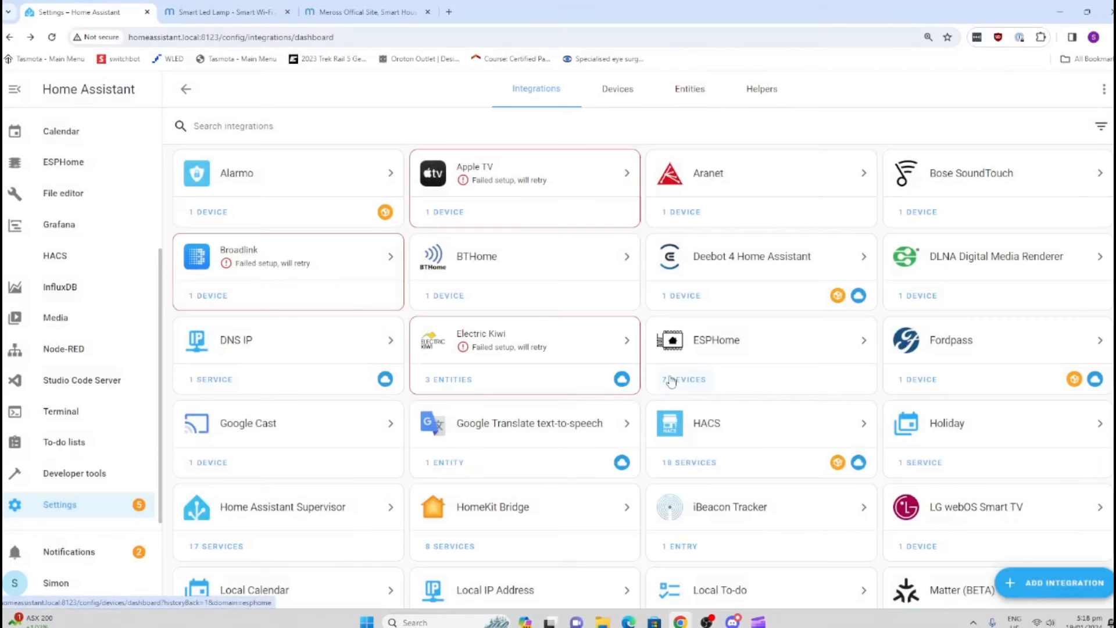
Find the Meross Cloud IoT card in the integrations list and show its cloud options
scroll("down", 3)
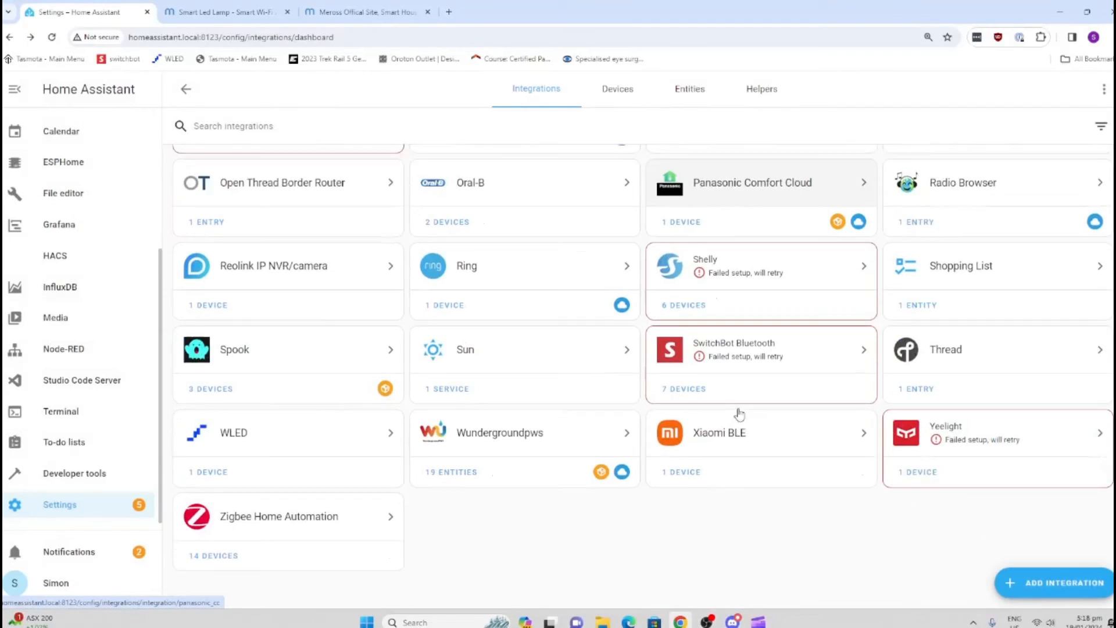
scroll("up", 3)
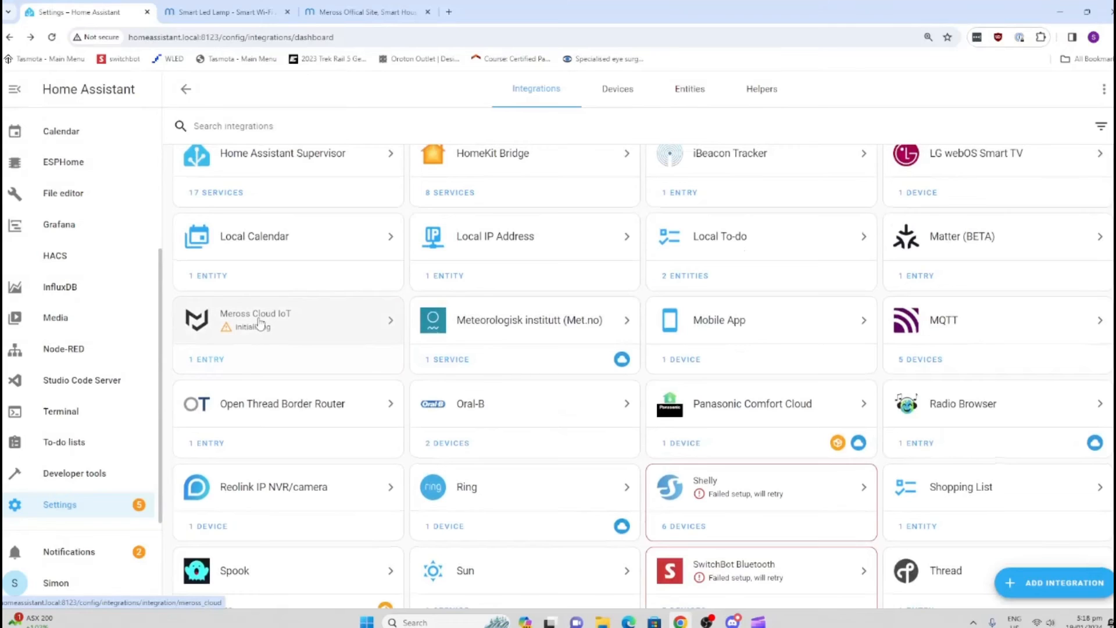
left_click(288, 319)
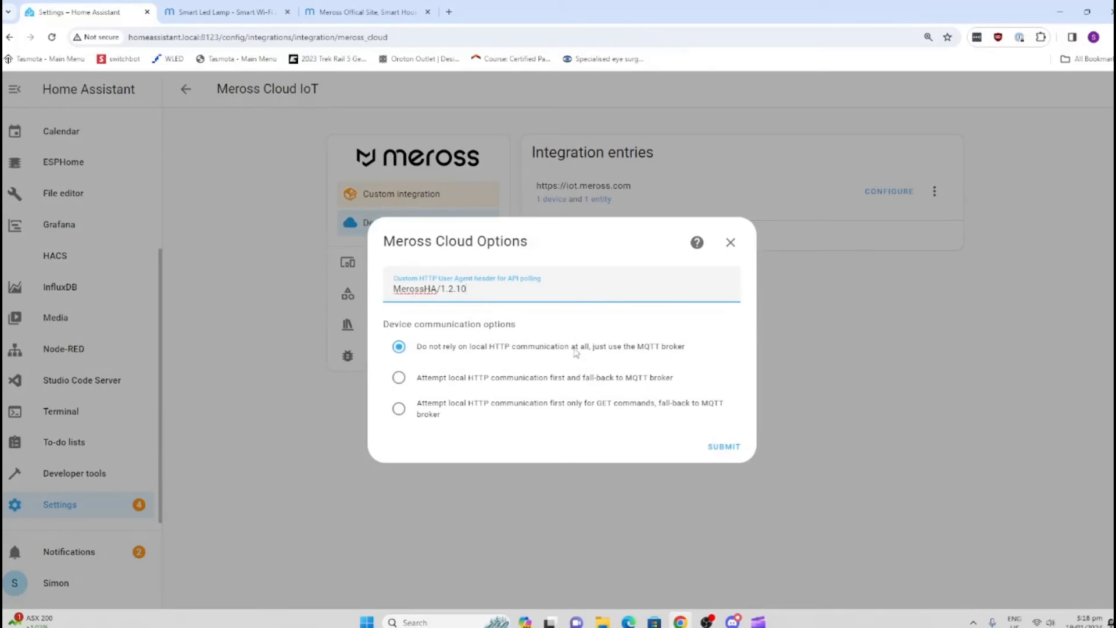
mouse_move(564, 354)
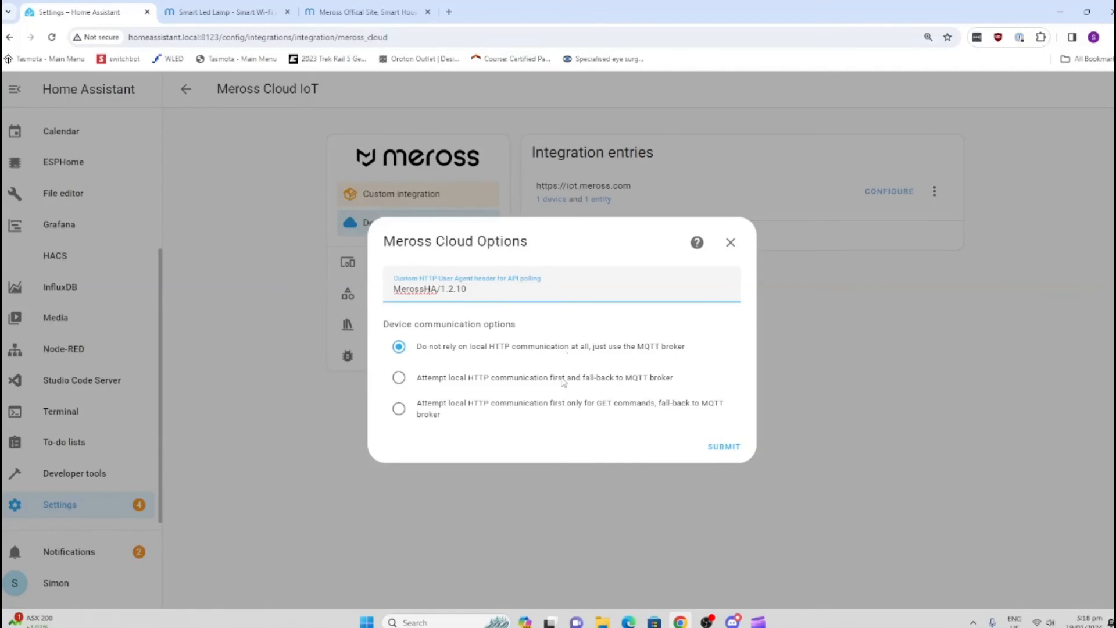
Set local HTTP first with MQTT fallback, then show the Smart Wi-Fi Ambient Light device
left_click(399, 376)
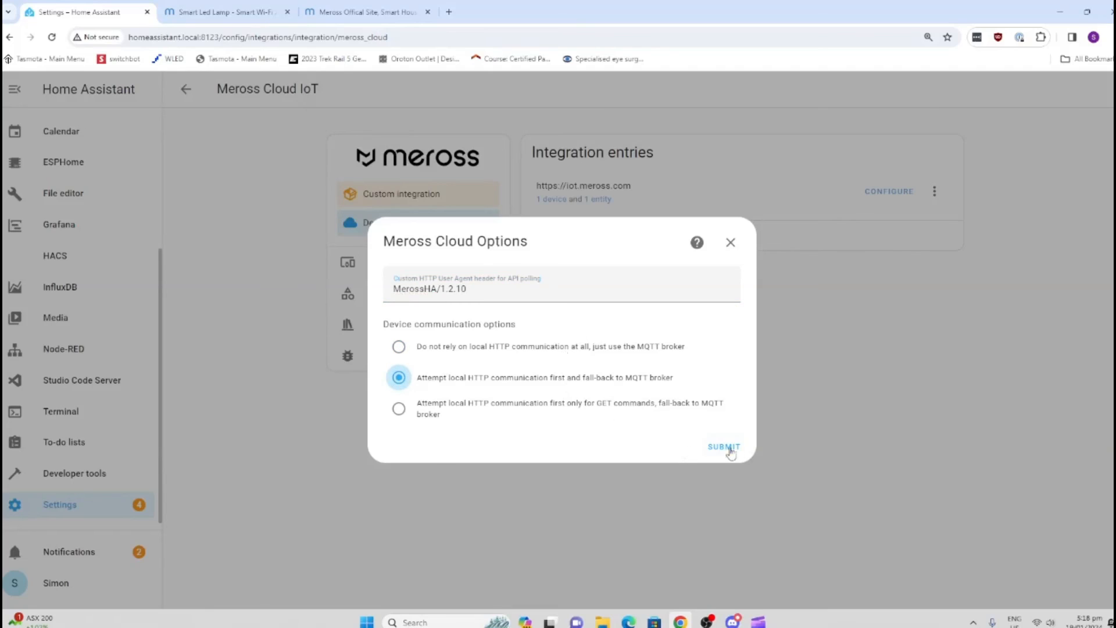
left_click(723, 446)
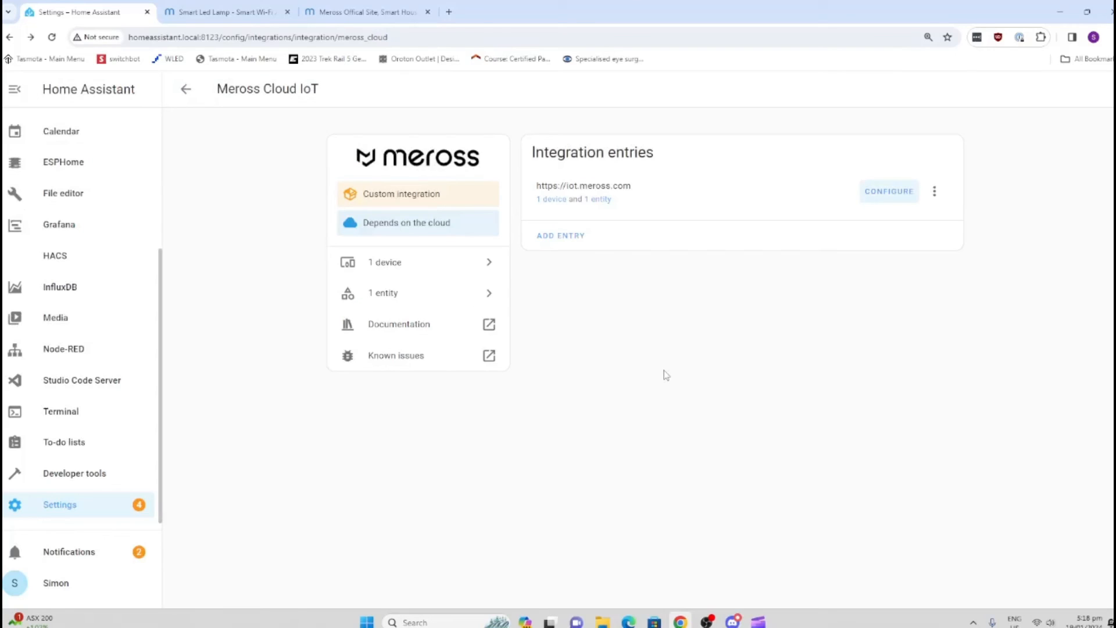
left_click(385, 262)
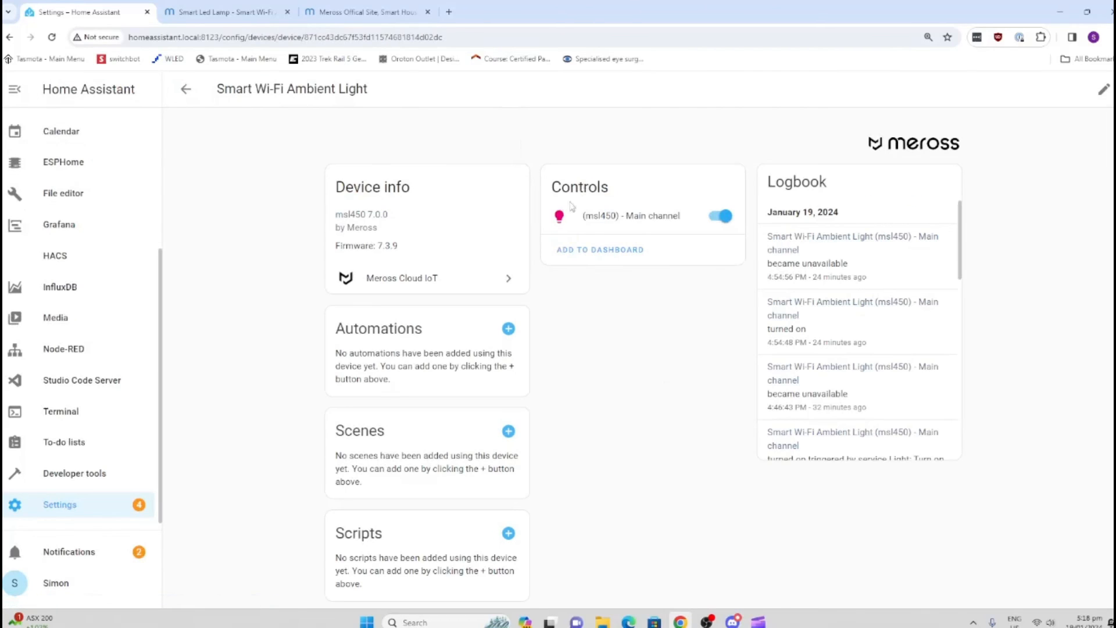
Review the ambient light's brightness, colour wheel and white temperature controls
left_click(559, 216)
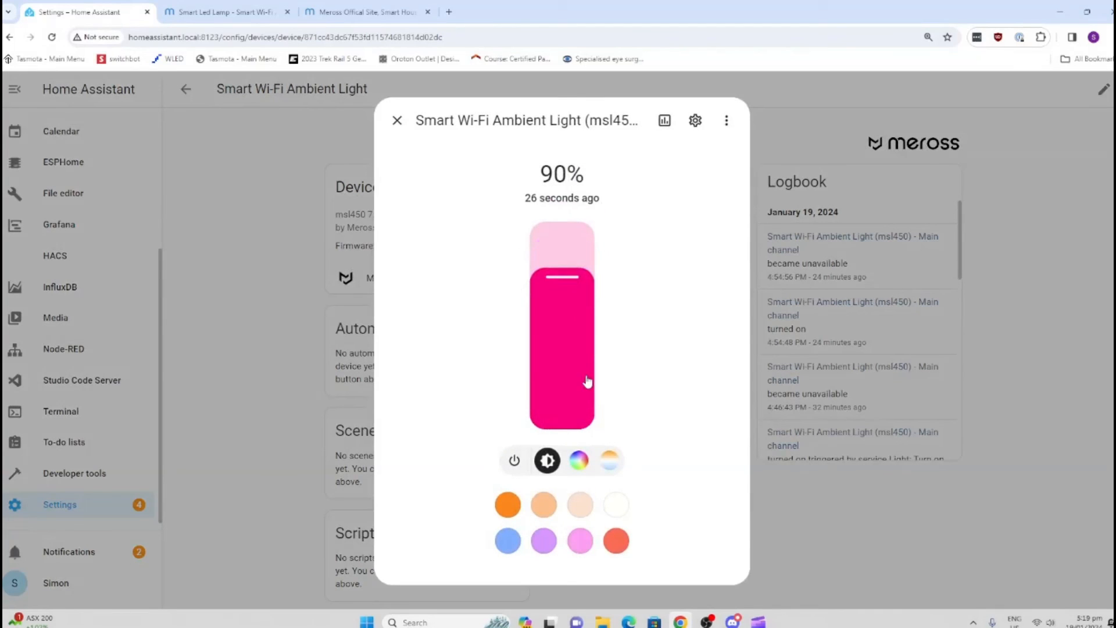
left_click(579, 460)
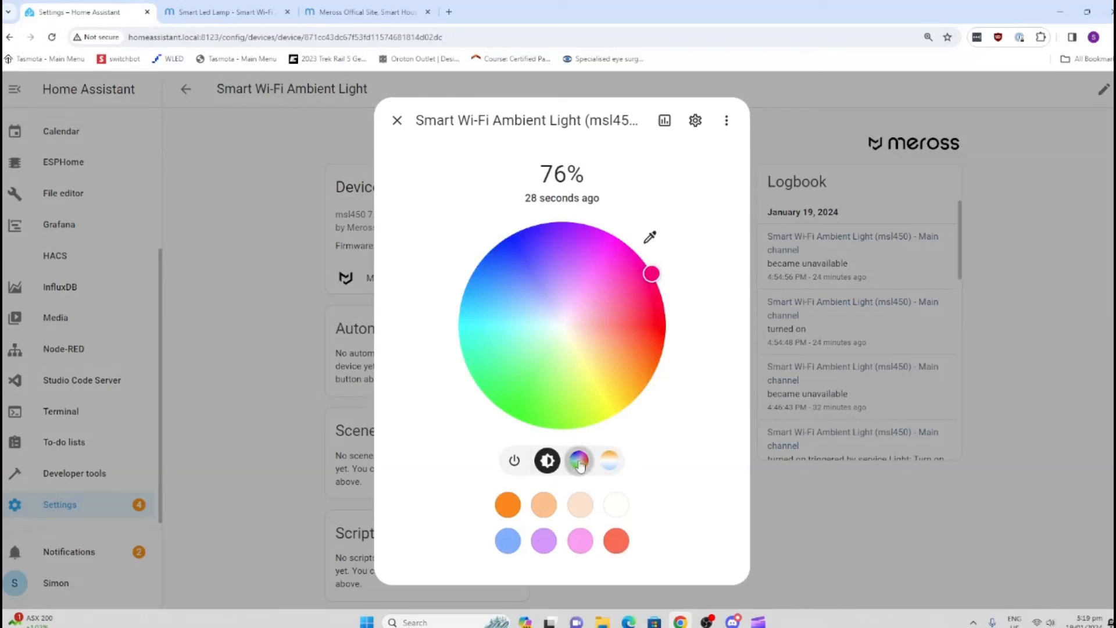
left_click(608, 461)
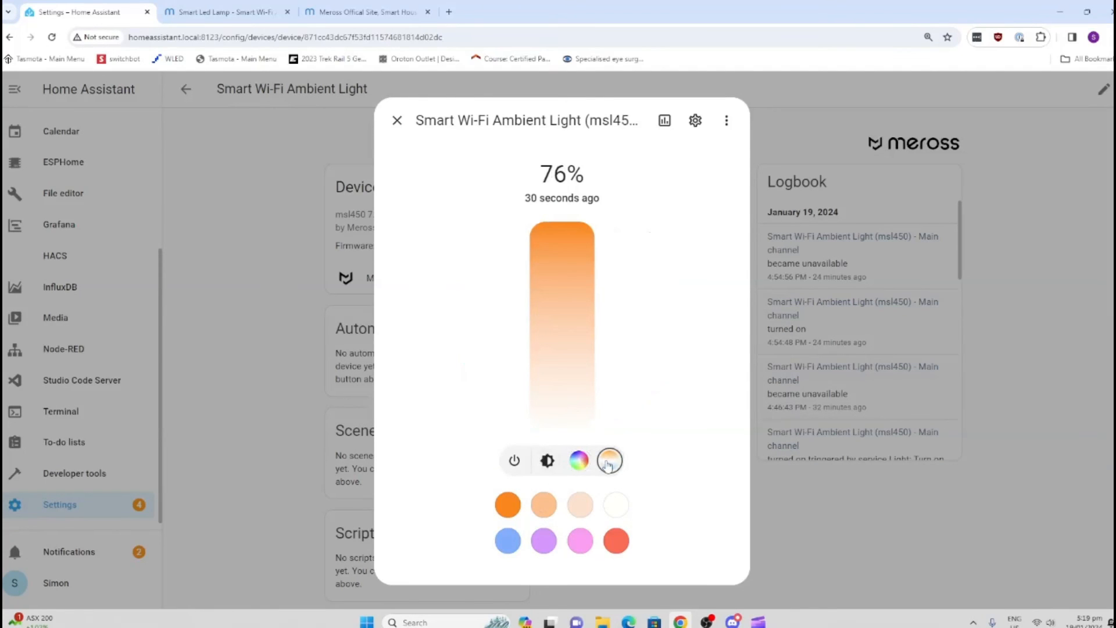